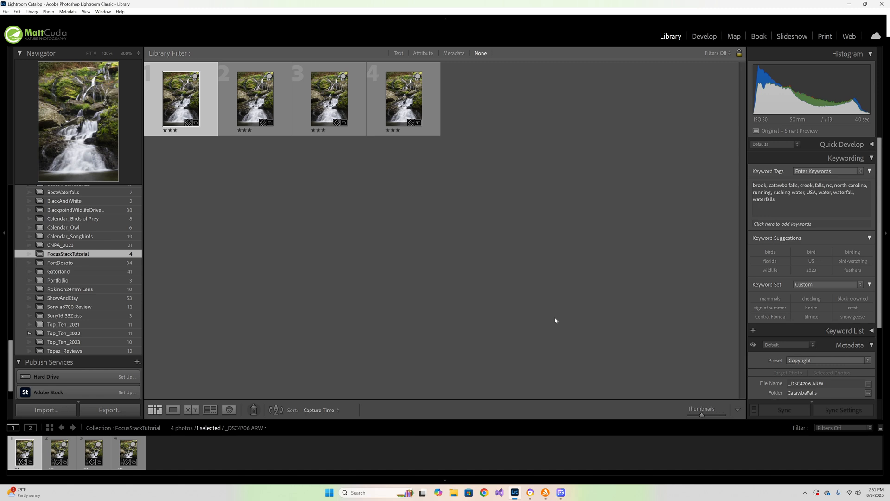
mouse_move(118, 18)
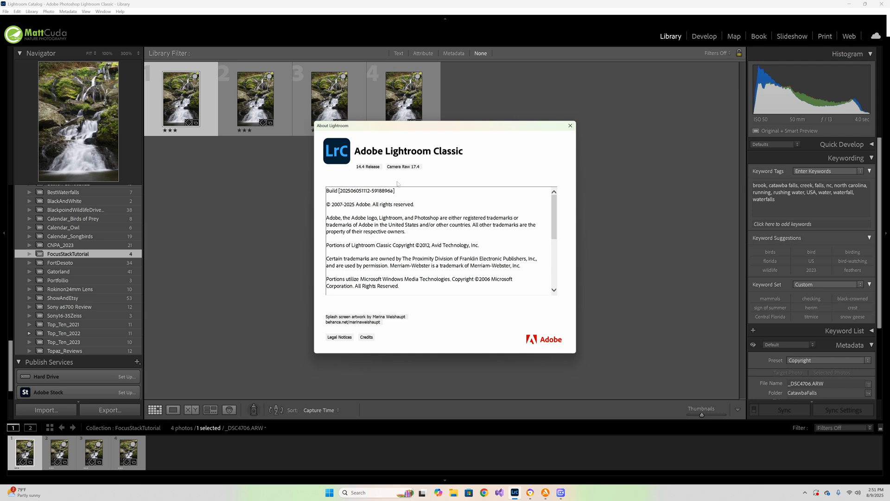
mouse_move(590, 134)
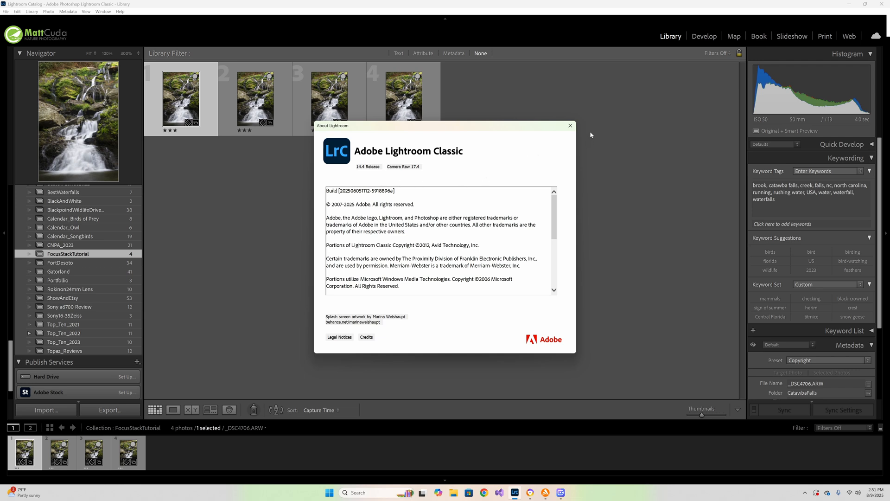
Dismiss the version info box and pan the _DSC4706.ARW close-up toward the dark rocks.
click(569, 126)
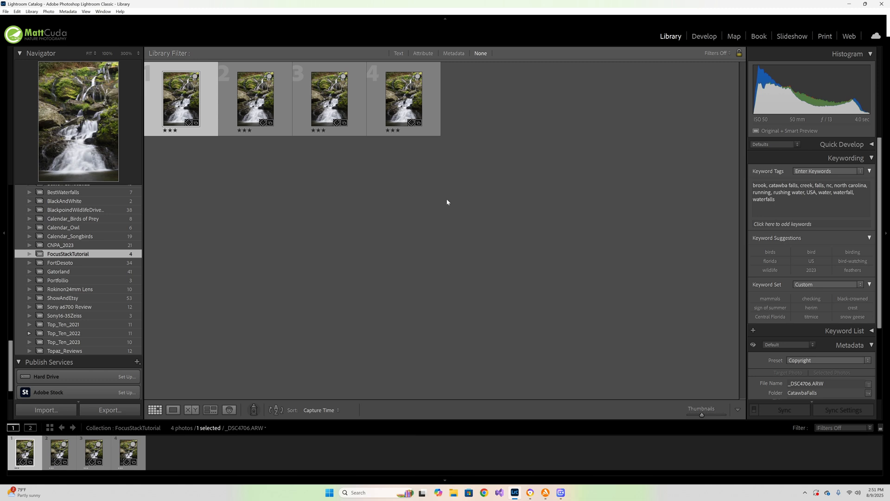
mouse_move(434, 198)
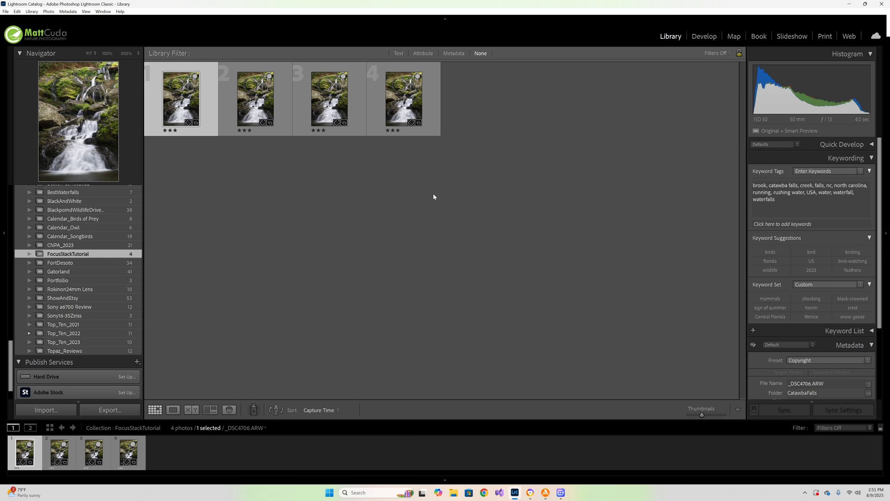
mouse_move(335, 170)
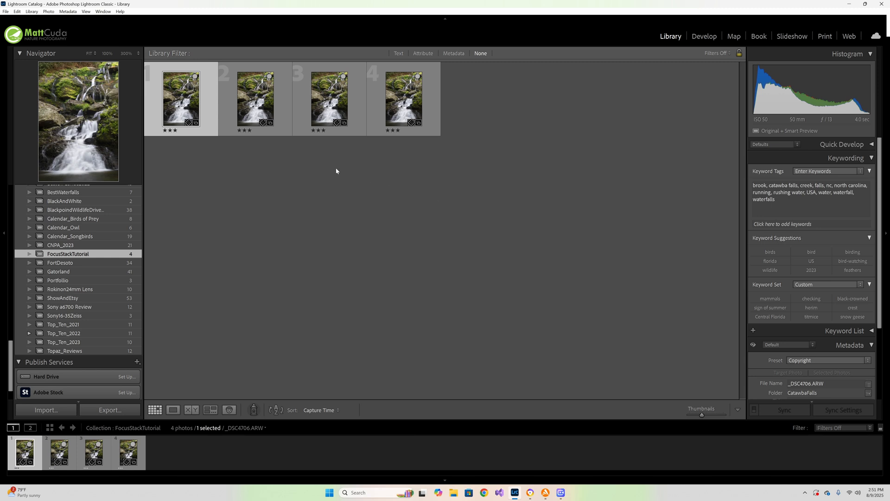
mouse_move(348, 171)
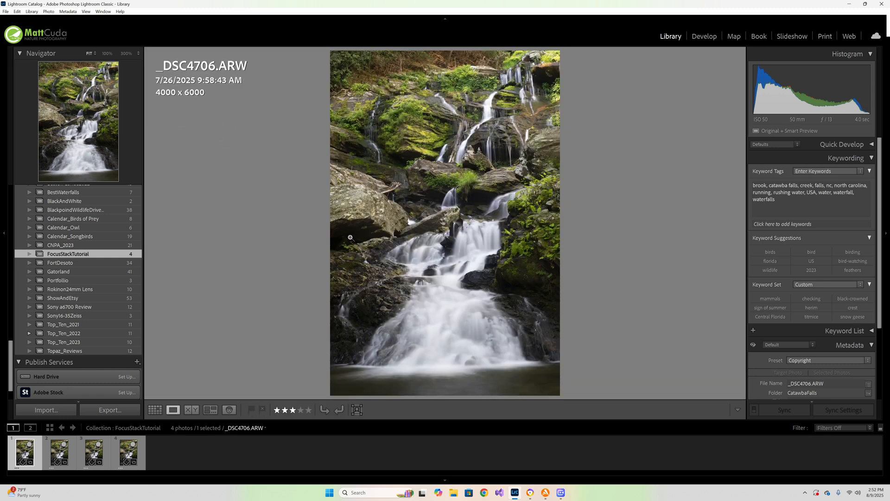
mouse_move(429, 333)
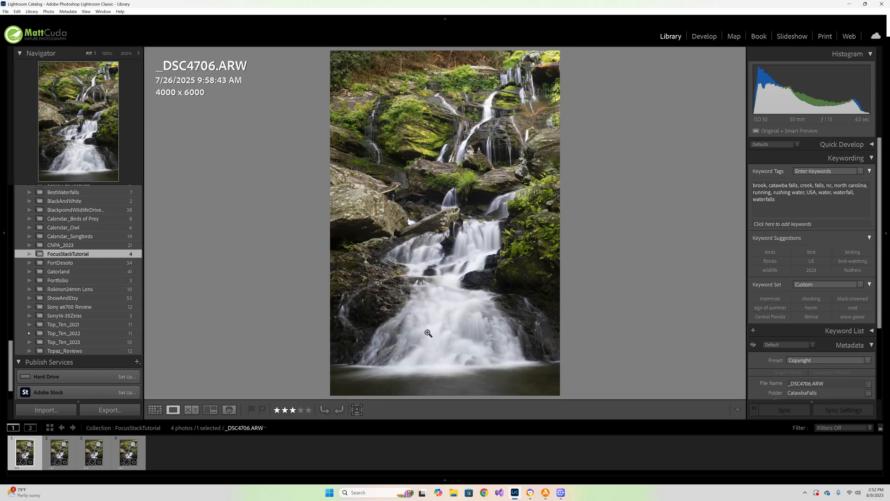
mouse_move(436, 67)
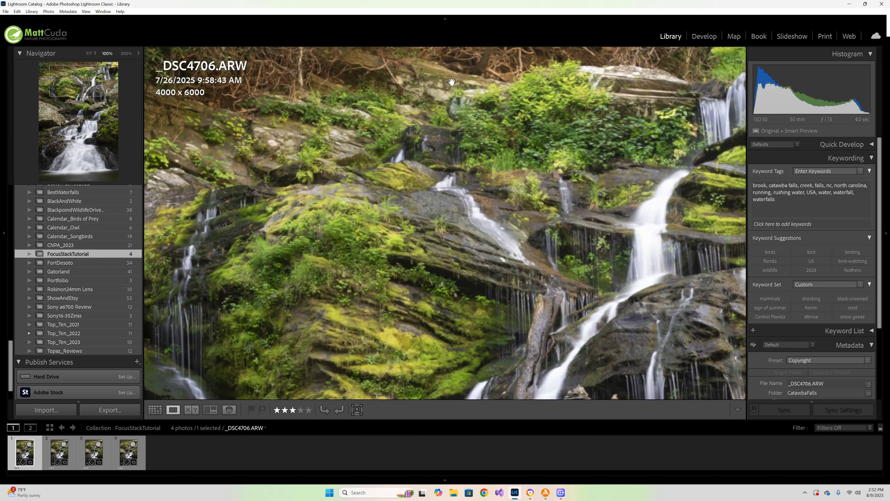
mouse_move(461, 93)
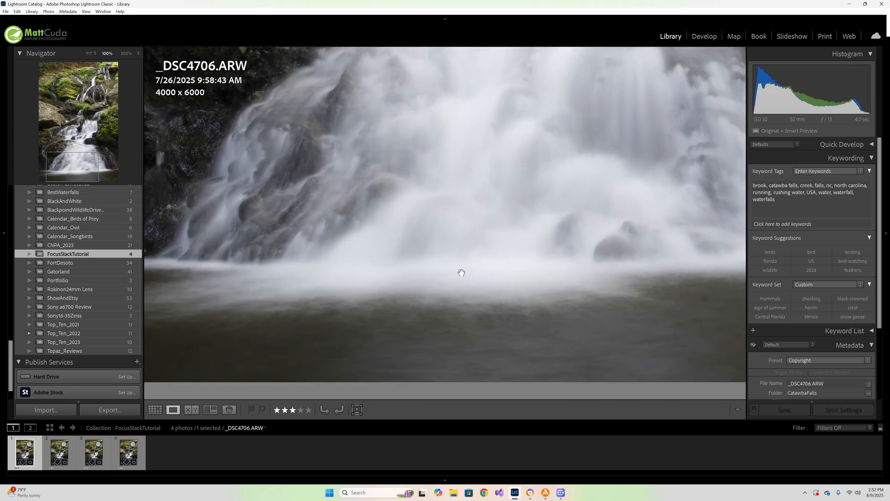
mouse_move(173, 213)
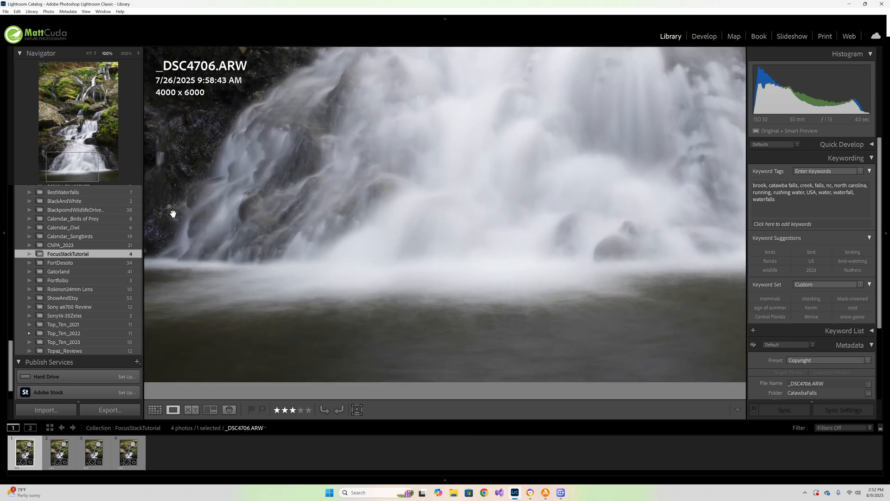
drag(173, 213, 262, 195)
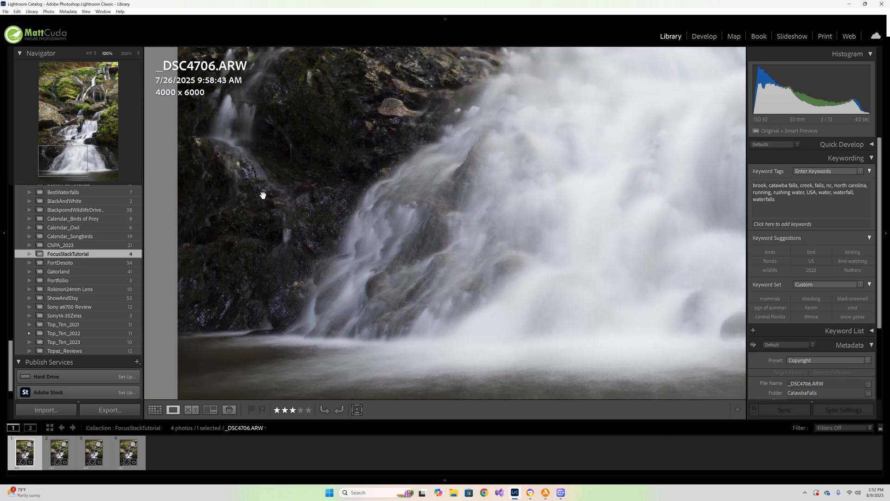
mouse_move(225, 318)
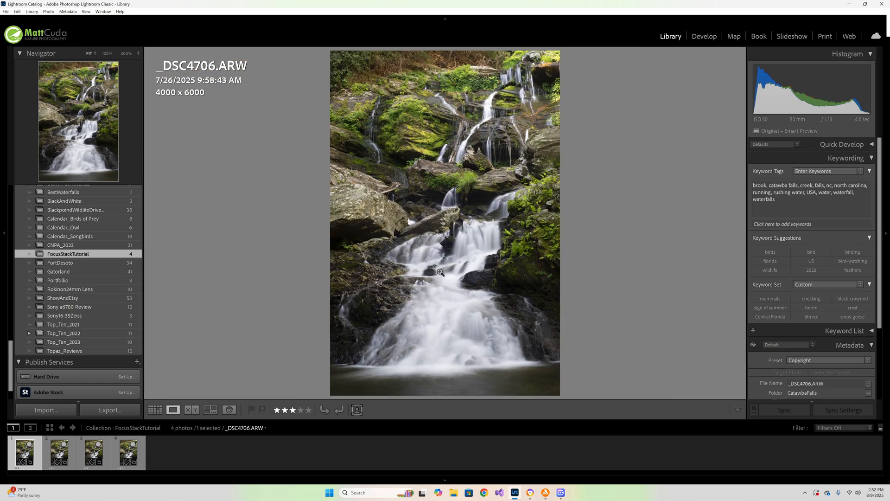
Switch to the second frame, _DSC4707.ARW, in the filmstrip.
click(57, 451)
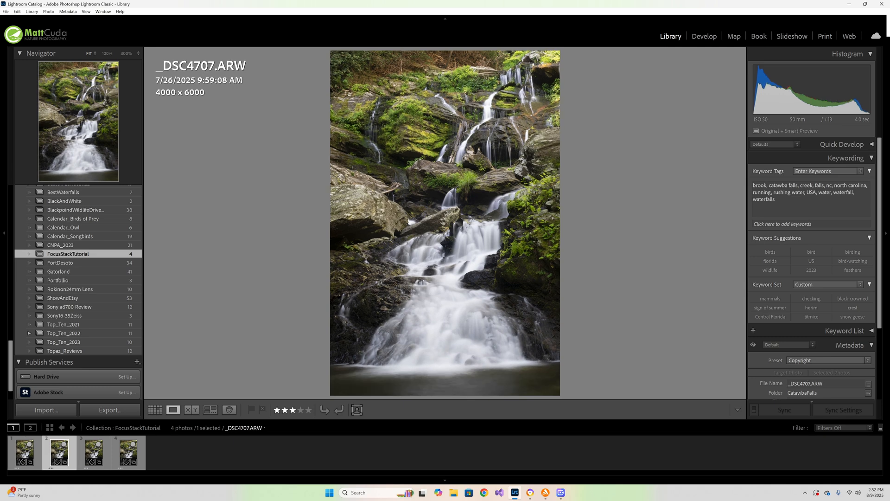
mouse_move(413, 323)
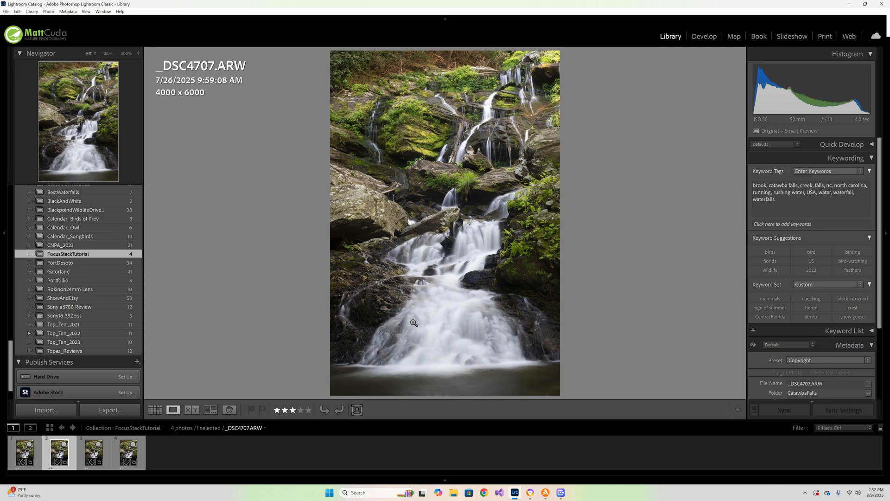
mouse_move(406, 273)
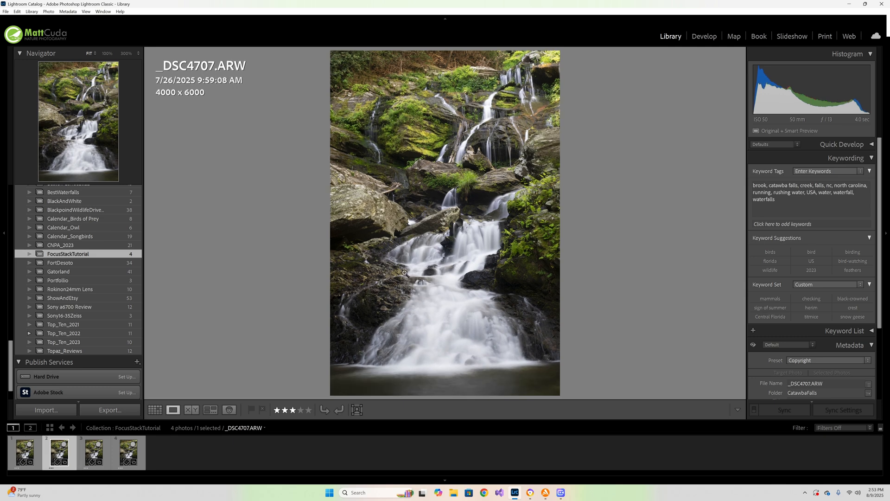
mouse_move(358, 232)
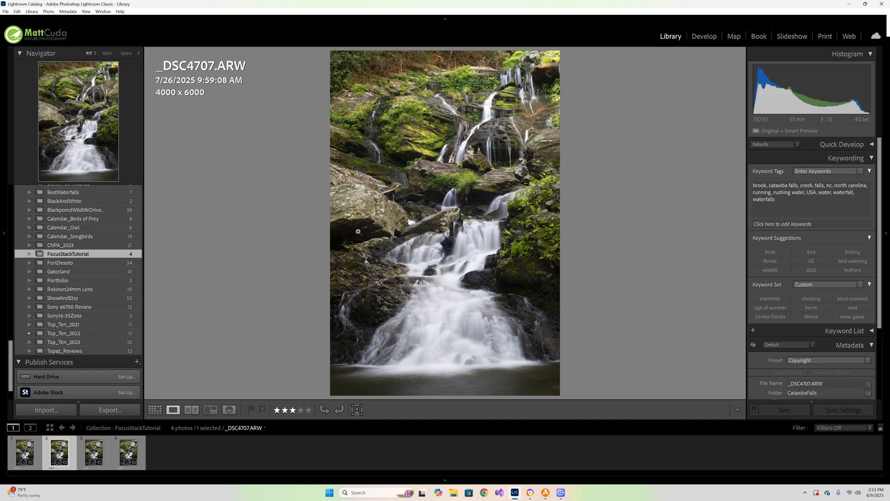
mouse_move(356, 213)
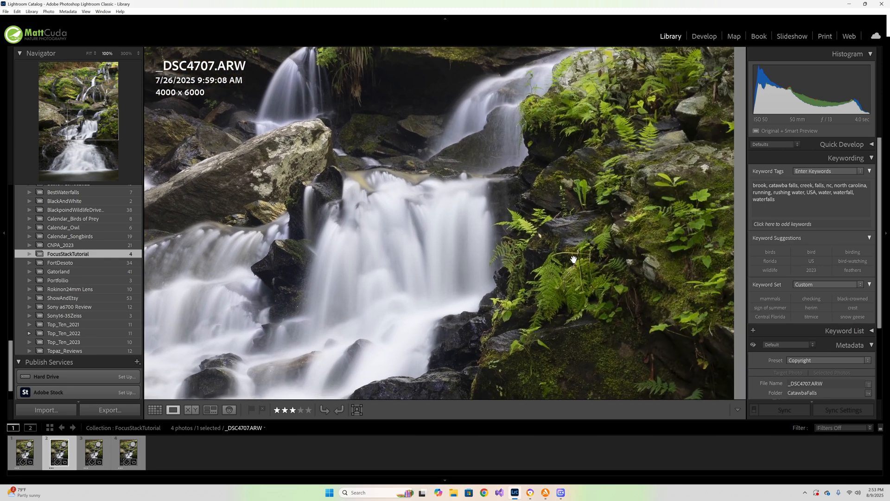
mouse_move(462, 234)
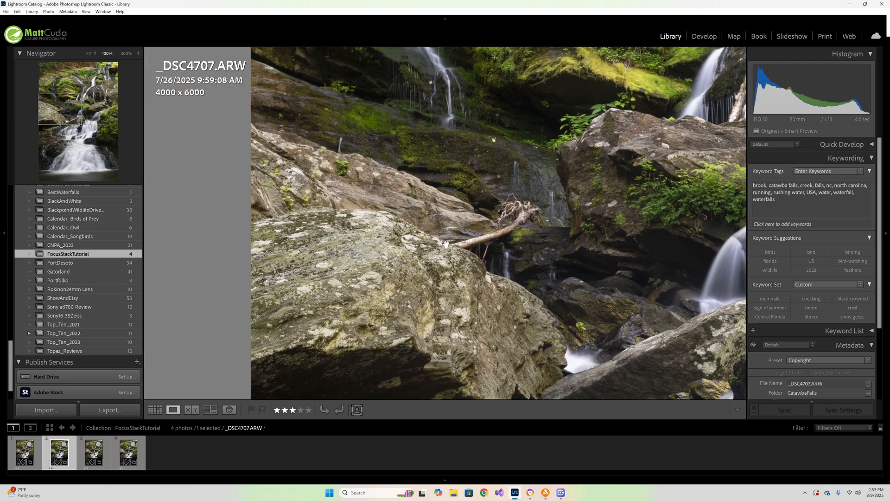
mouse_move(616, 175)
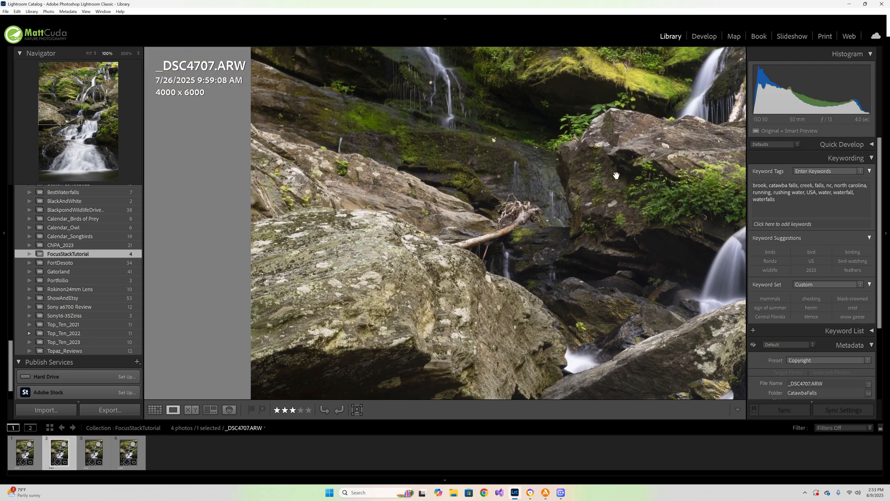
mouse_move(548, 221)
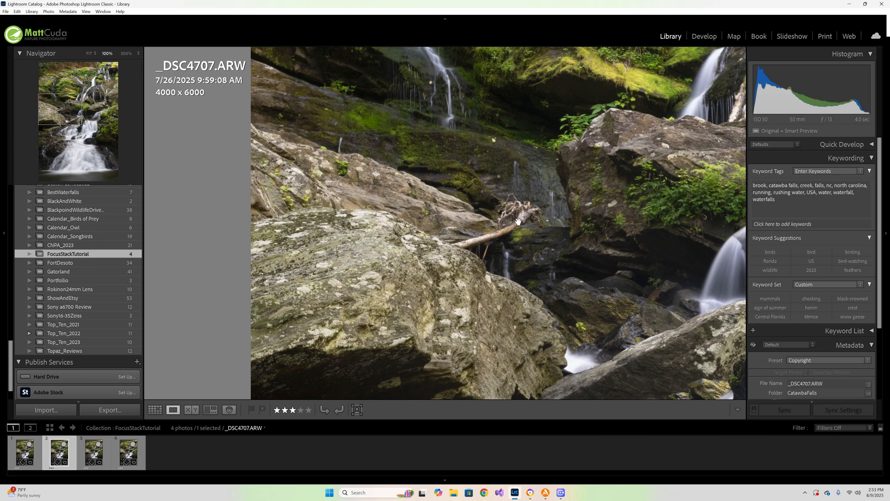
mouse_move(526, 215)
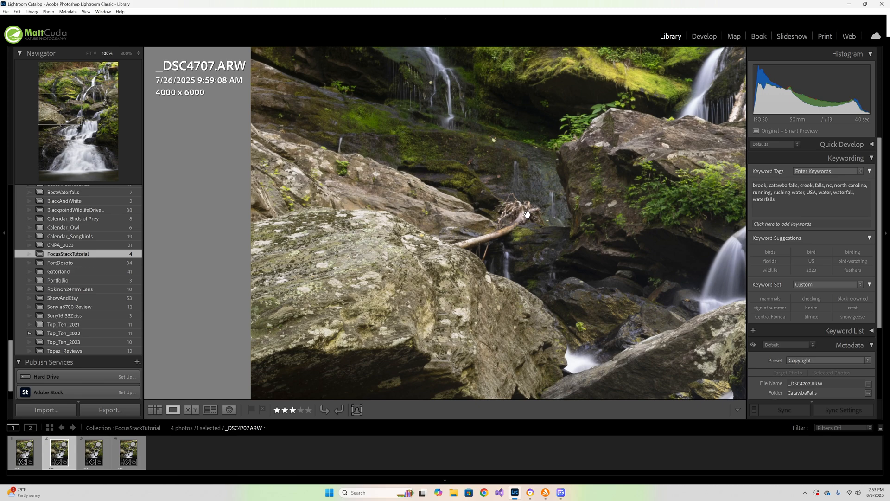
mouse_move(304, 362)
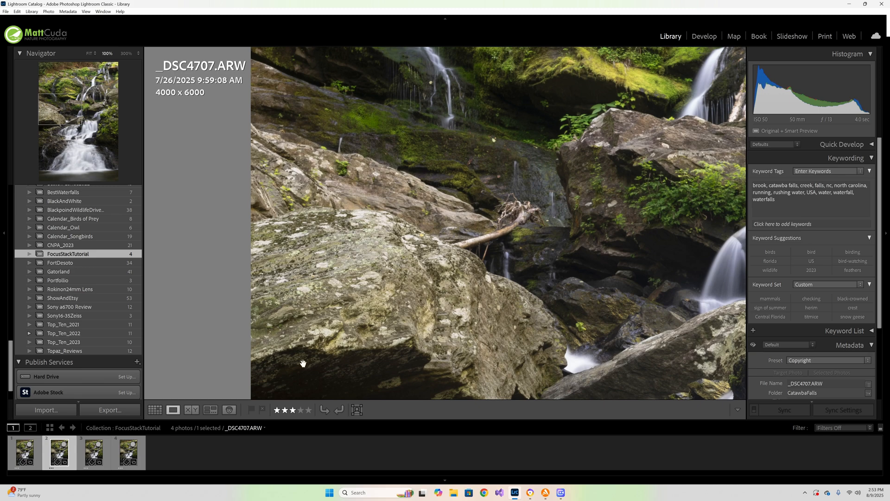
View _DSC4708.ARW, return to the grid, and bring _DSC4709.ARW up close.
click(155, 409)
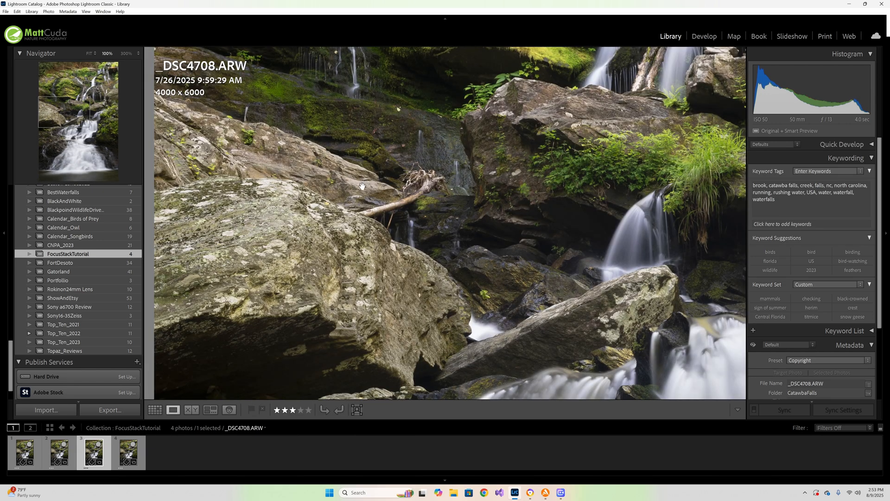
mouse_move(334, 231)
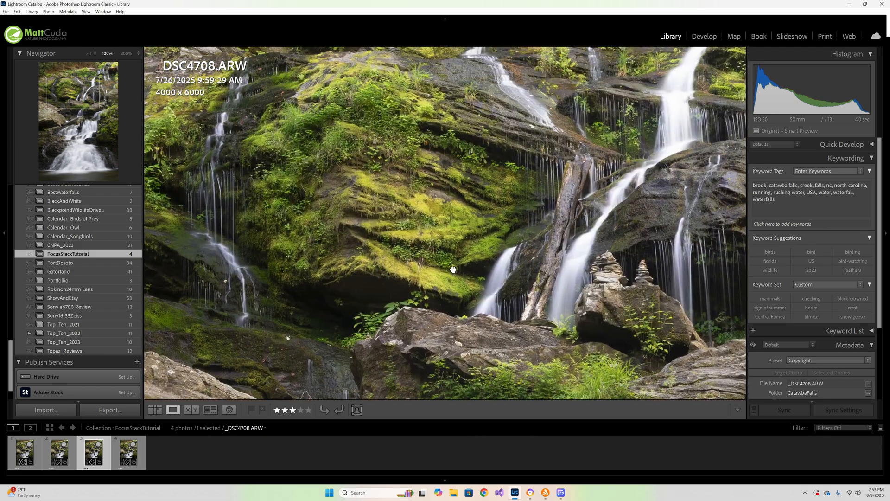
click(155, 409)
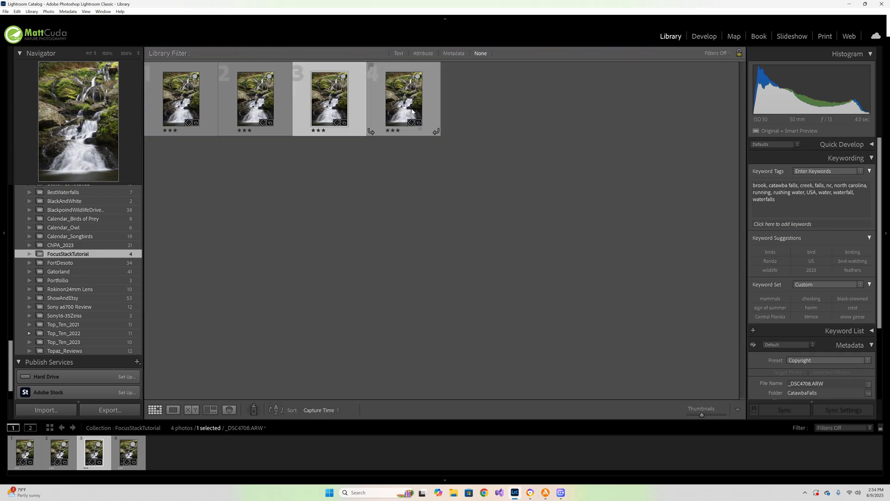
double_click(404, 99)
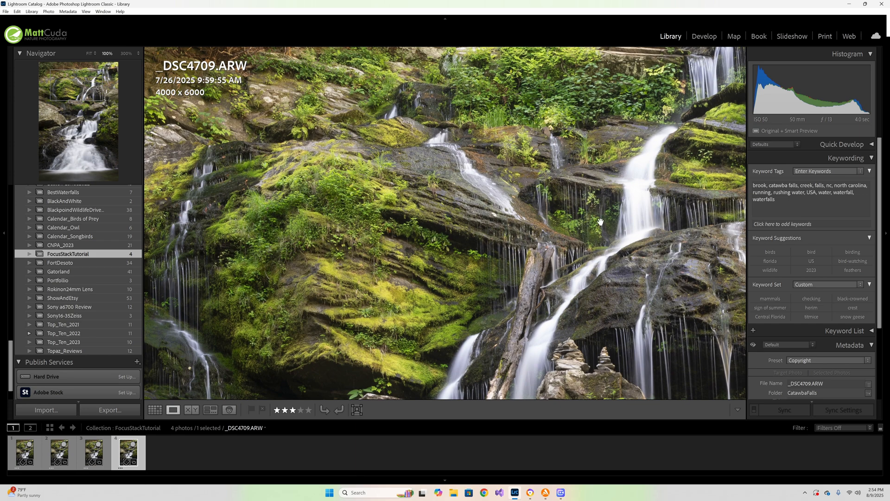
mouse_move(549, 206)
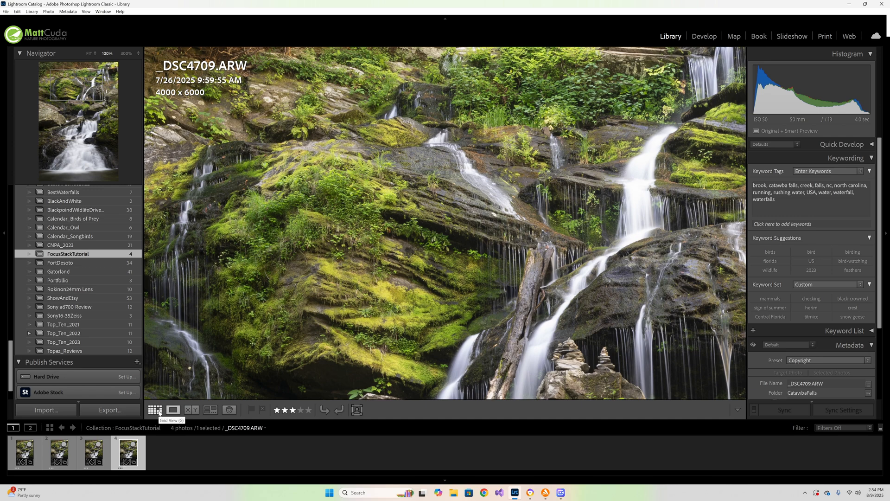
Return to the grid, reselect the four frames and bring up their editing options.
click(155, 409)
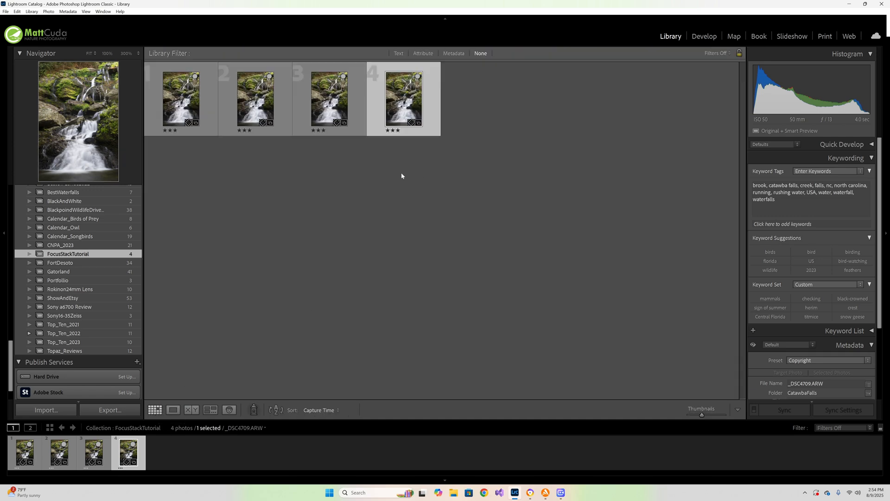
click(406, 178)
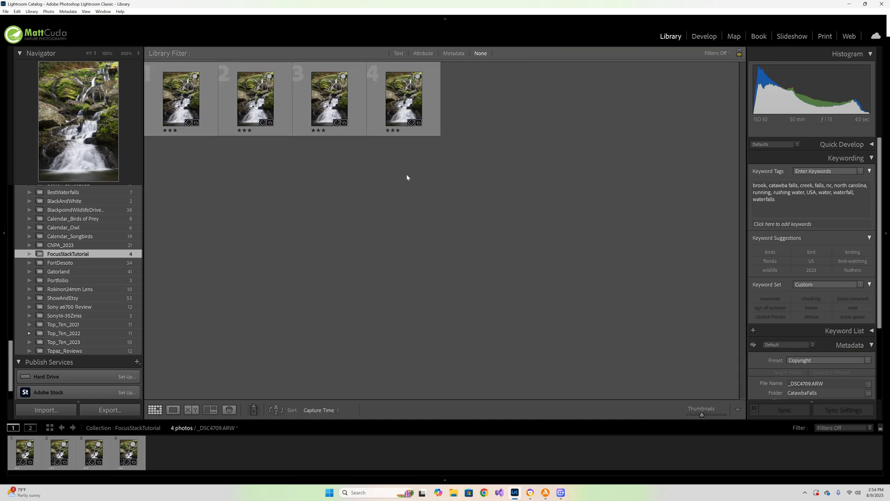
click(356, 201)
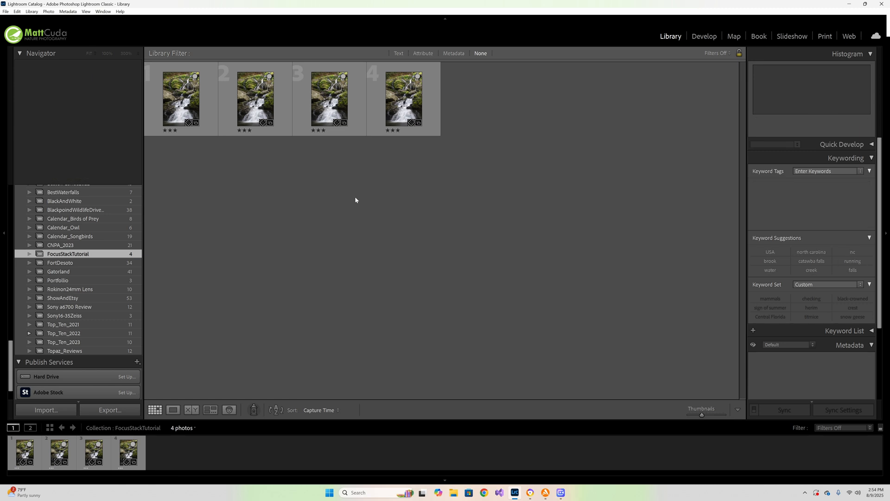
mouse_move(259, 139)
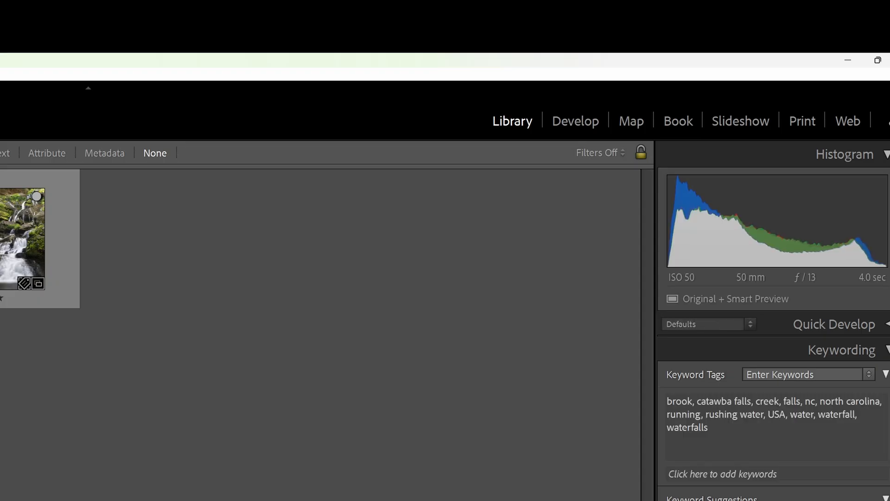
mouse_move(394, 255)
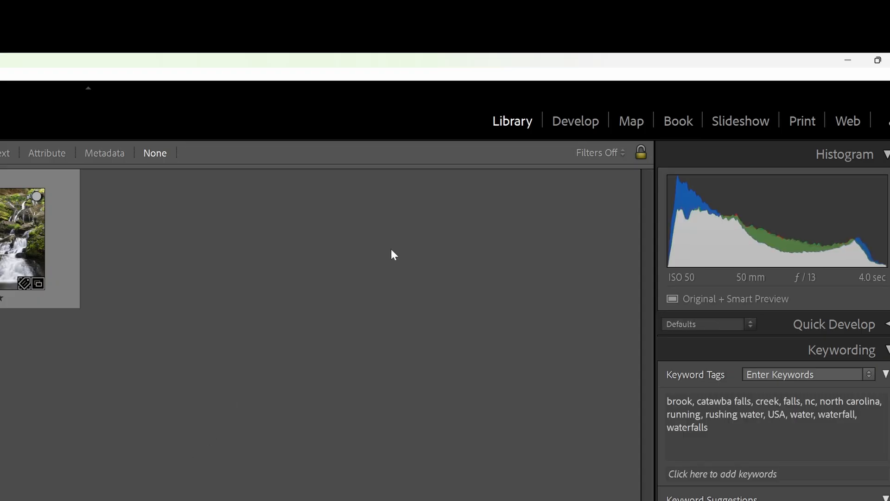
mouse_move(431, 124)
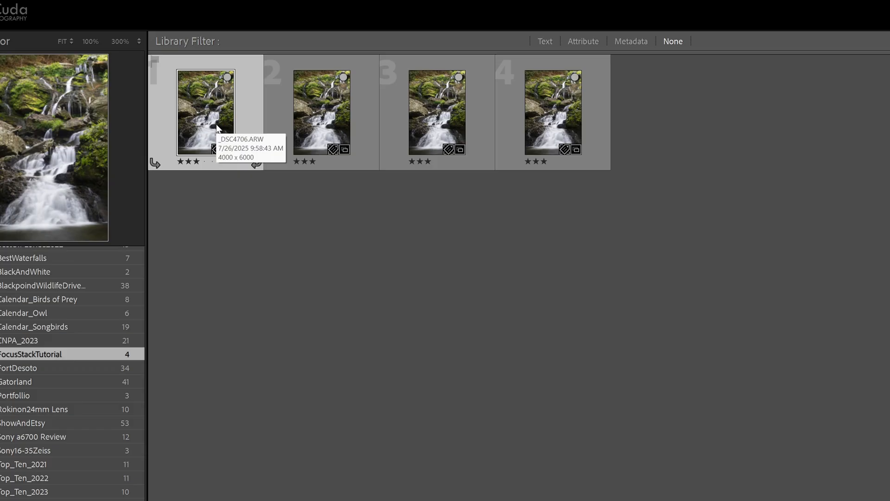
mouse_move(540, 128)
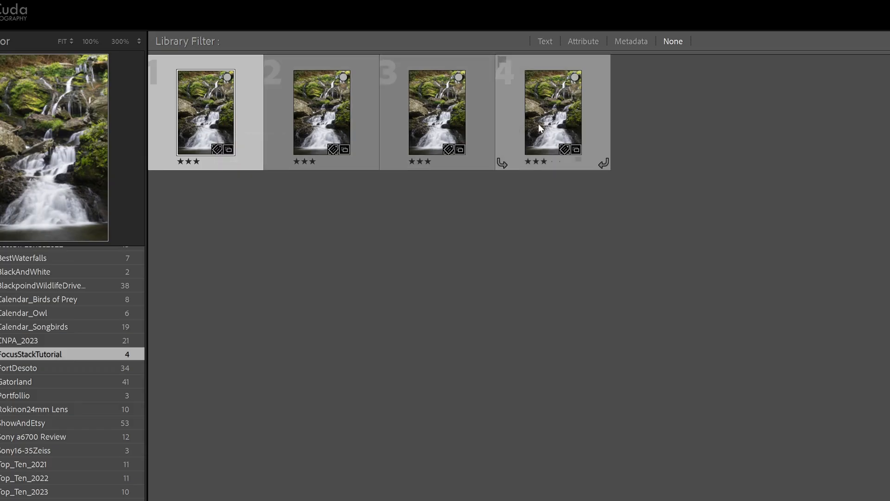
mouse_move(559, 125)
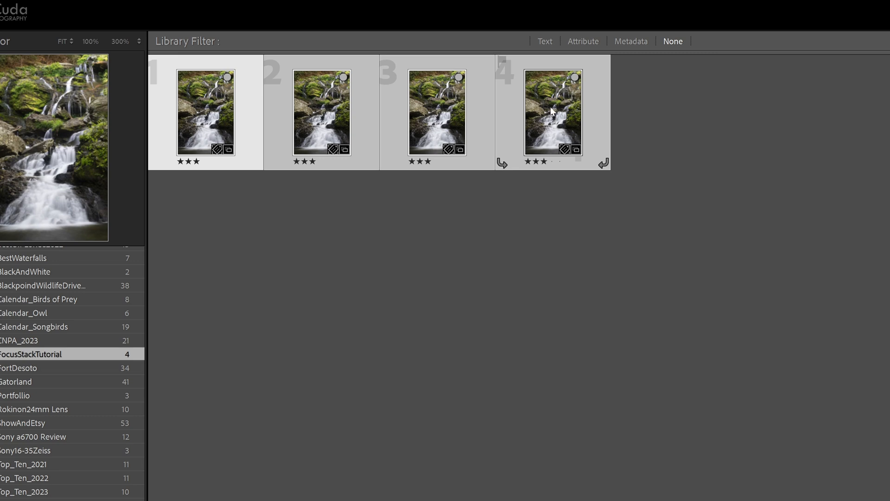
right_click(550, 110)
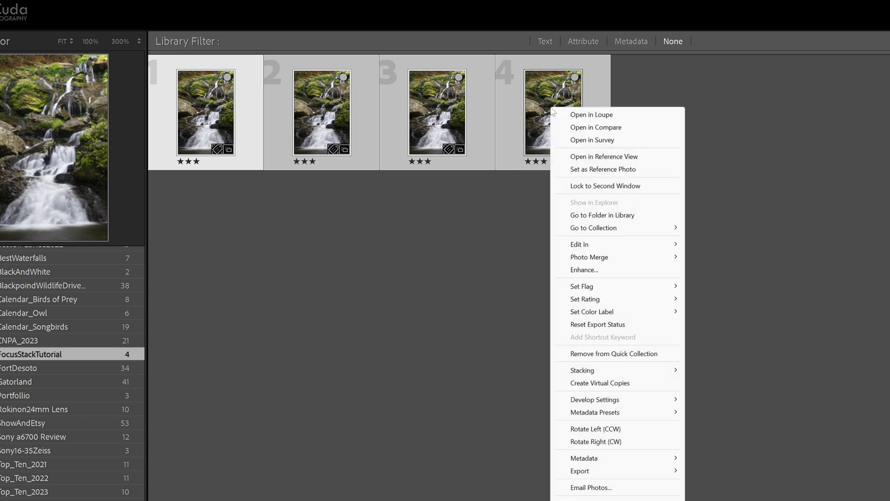
mouse_move(578, 243)
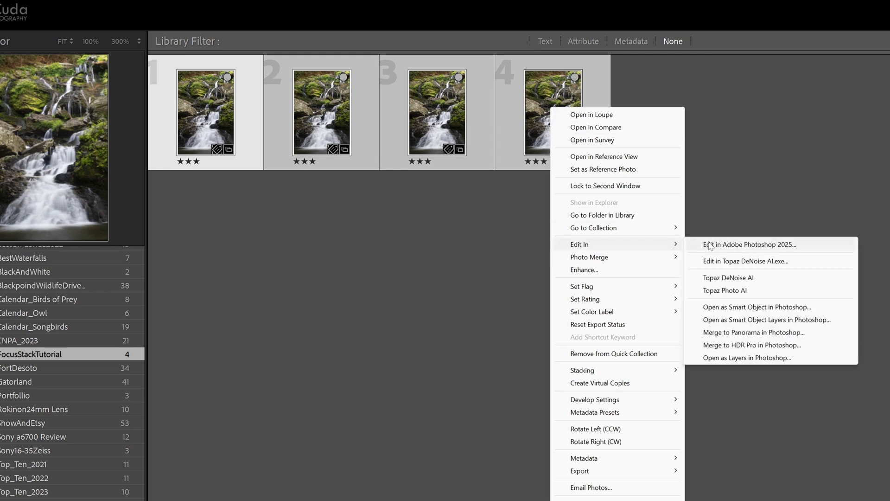
mouse_move(724, 249)
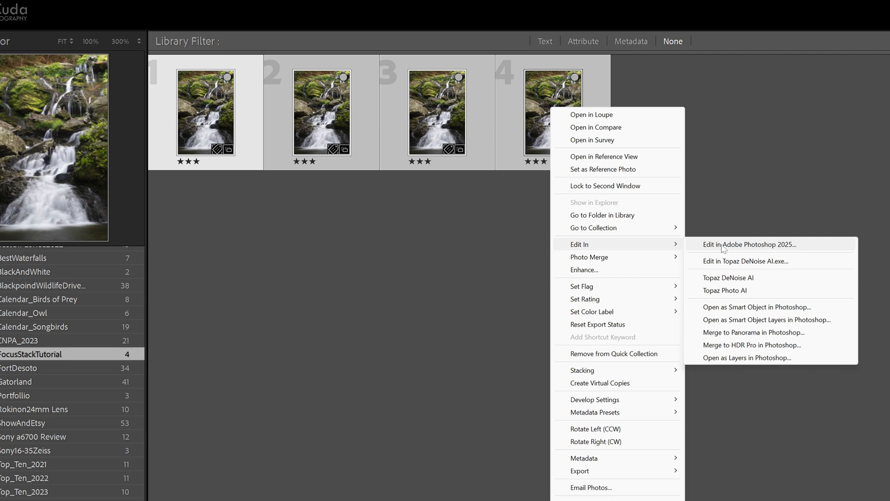
mouse_move(731, 290)
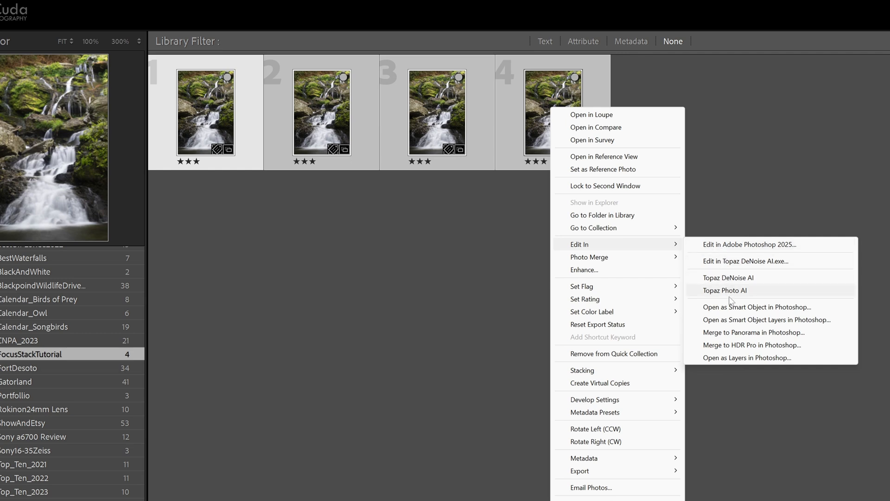
mouse_move(744, 358)
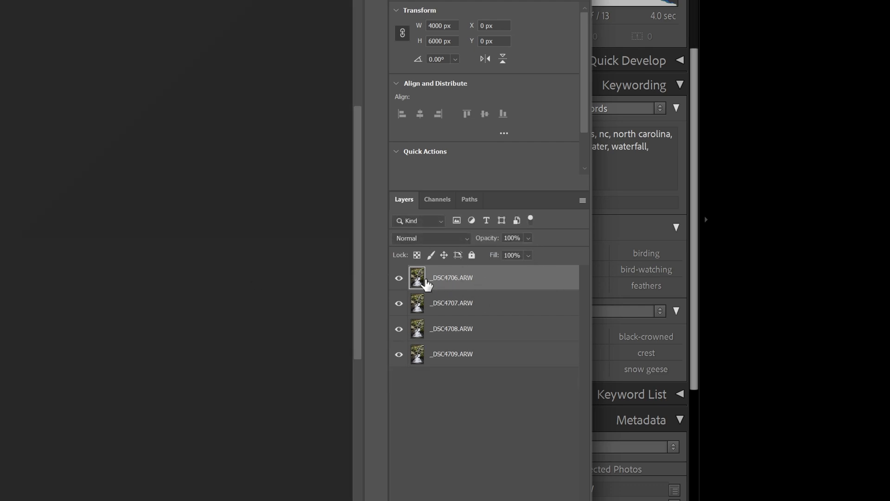
mouse_move(439, 302)
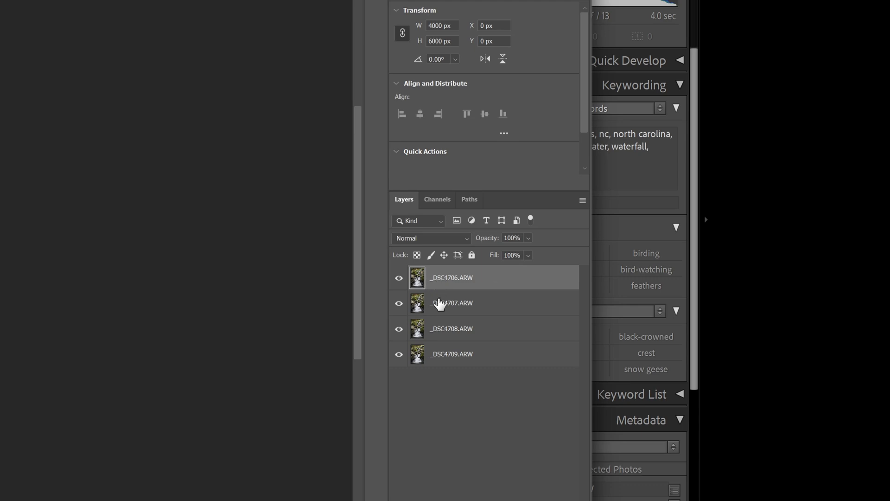
mouse_move(437, 368)
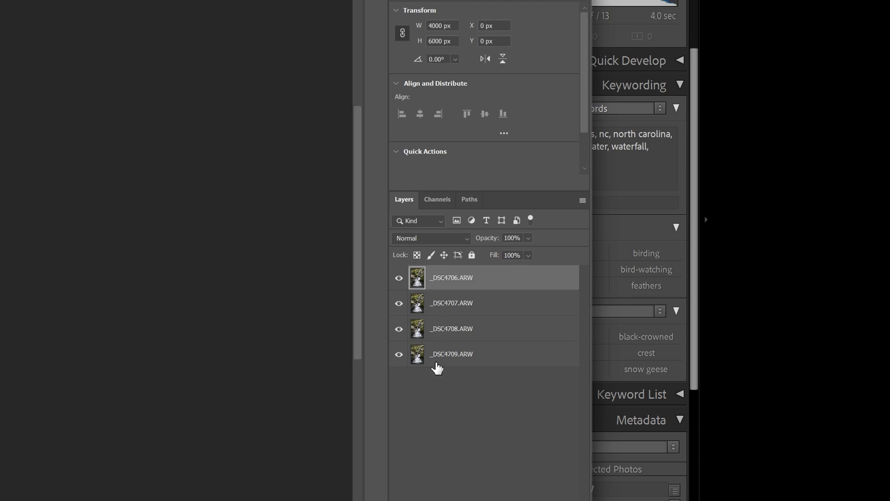
mouse_move(444, 300)
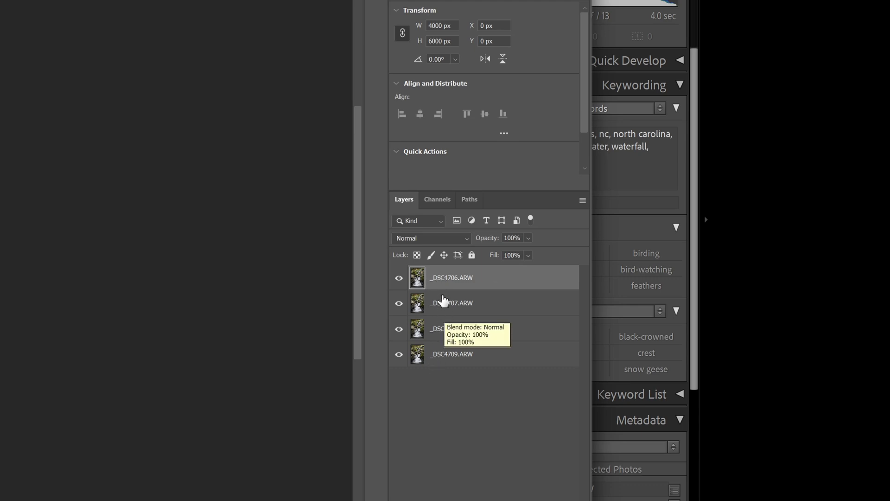
mouse_move(447, 358)
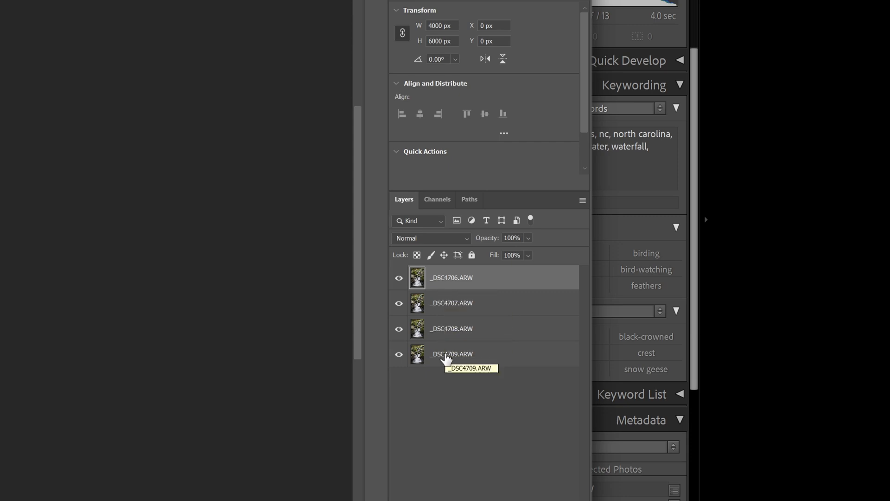
mouse_move(442, 345)
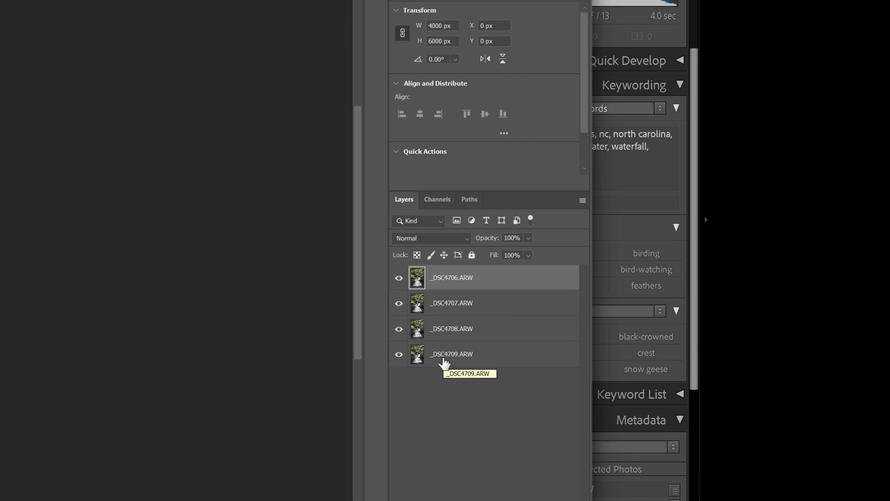
mouse_move(484, 113)
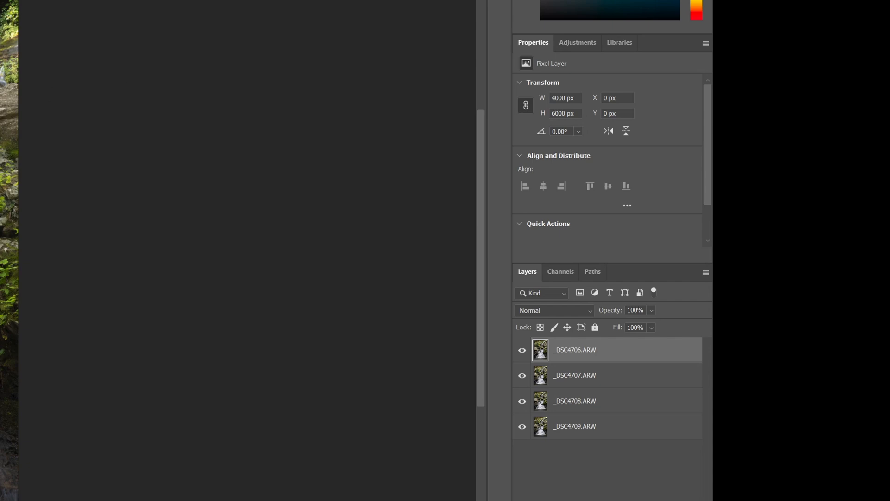
mouse_move(438, 388)
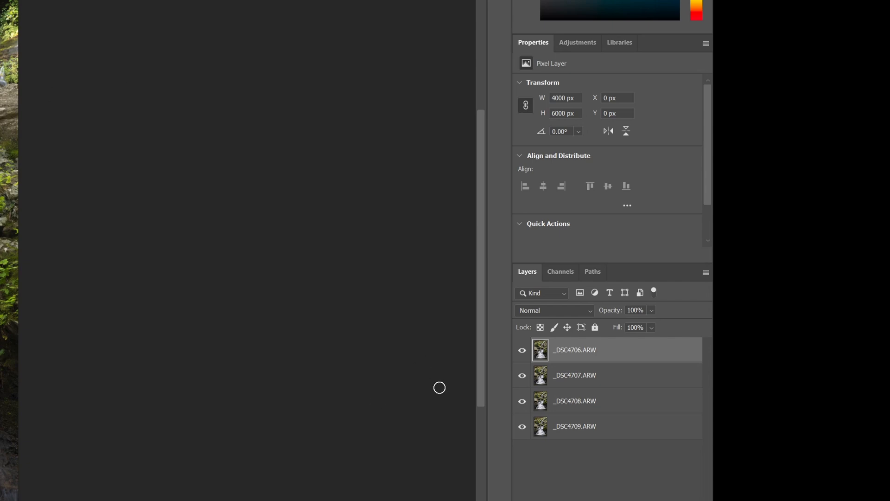
mouse_move(586, 356)
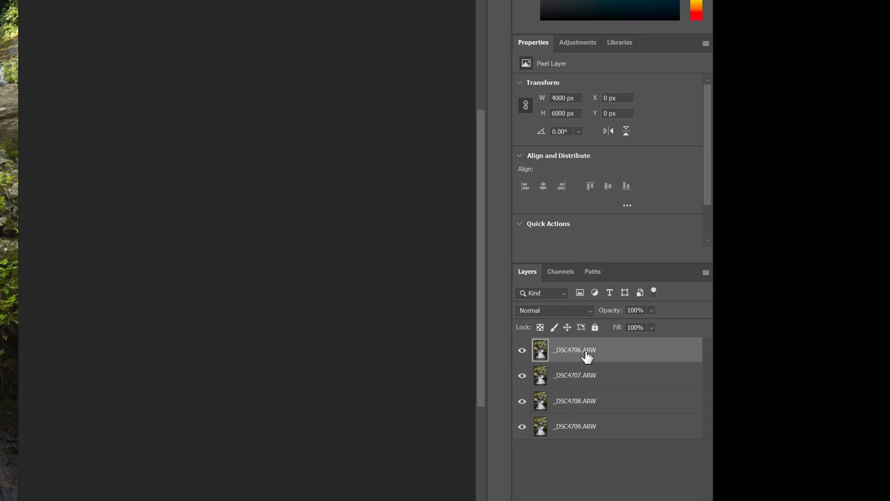
mouse_move(559, 363)
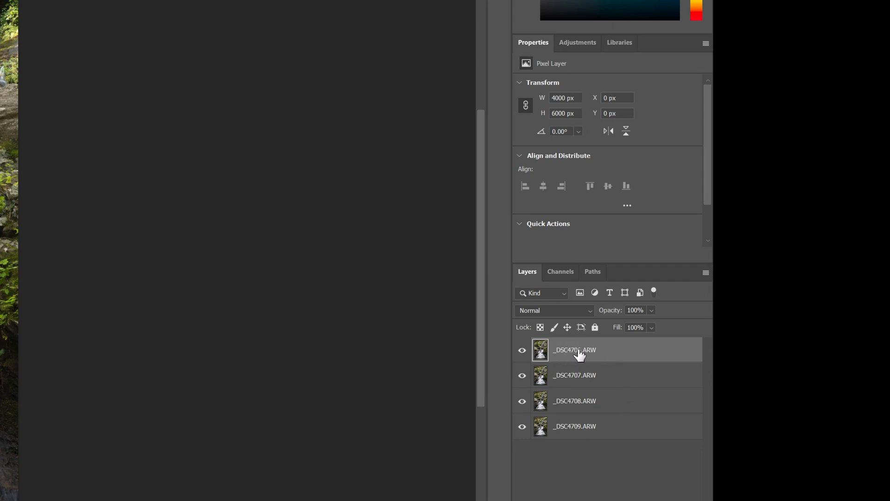
mouse_move(574, 352)
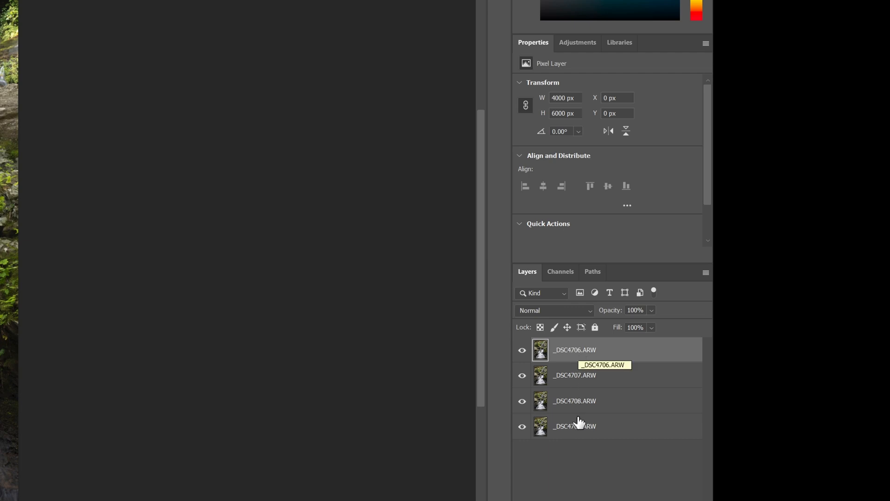
mouse_move(575, 428)
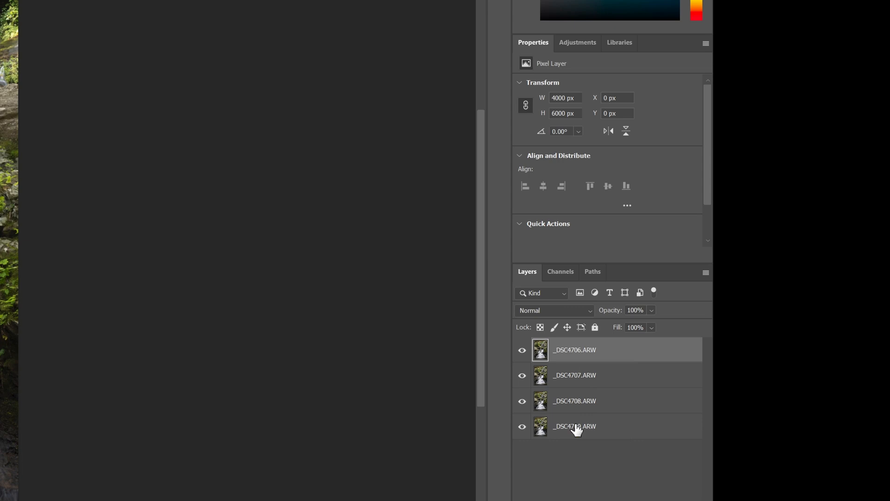
Extend the Layers panel selection to all four waterfall layers, _DSC4706 to _DSC4709.
click(573, 426)
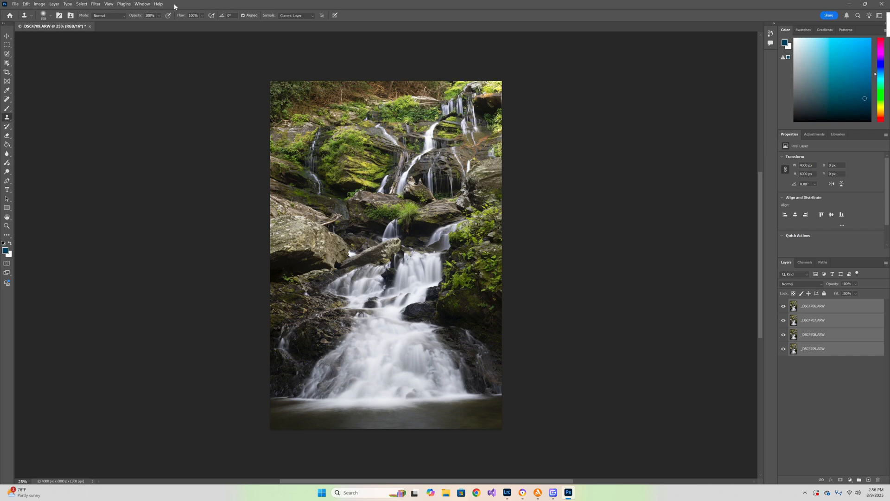
mouse_move(26, 7)
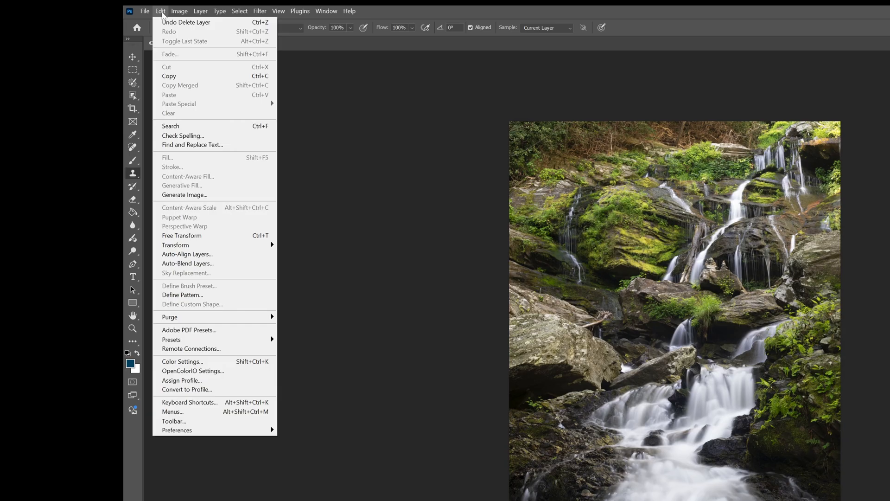
mouse_move(191, 118)
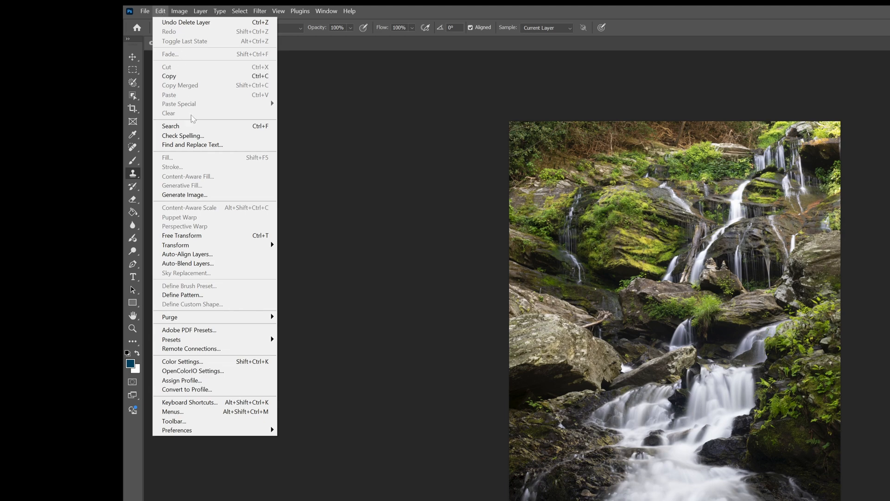
mouse_move(206, 254)
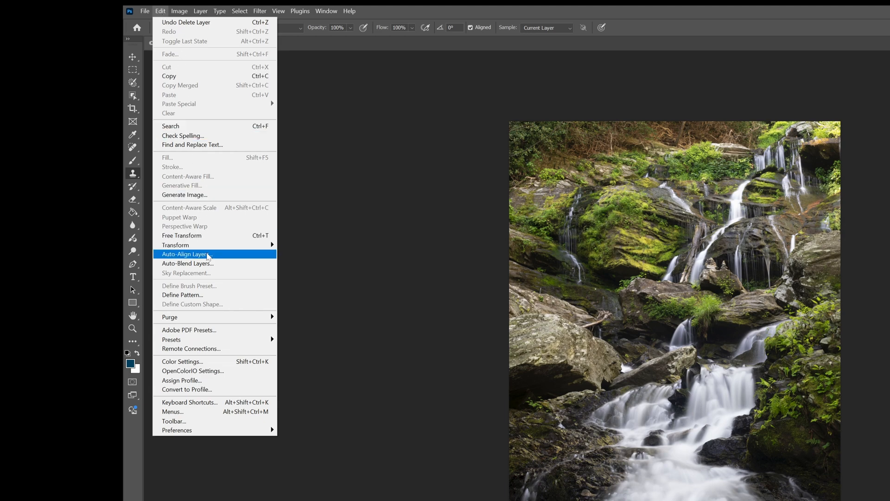
mouse_move(221, 256)
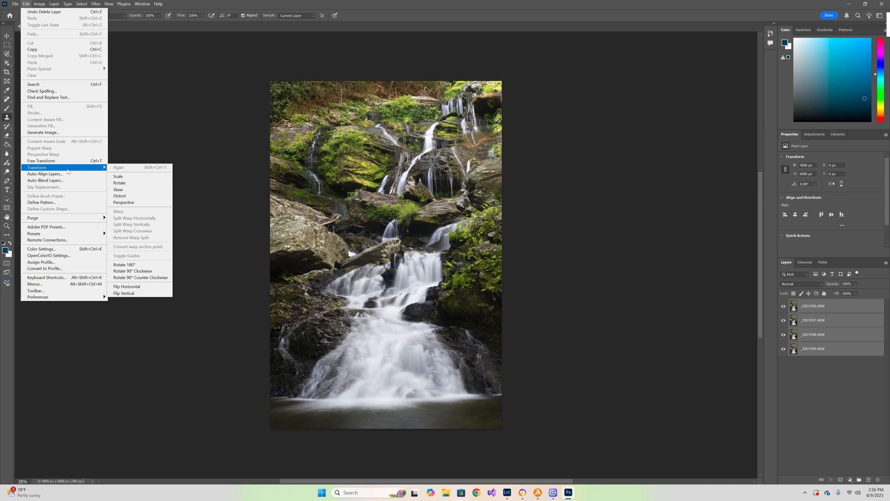
mouse_move(311, 228)
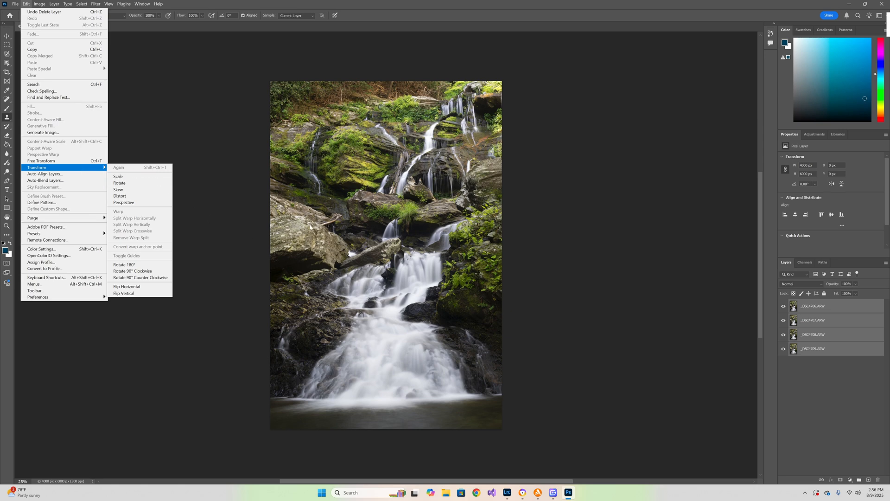
mouse_move(287, 232)
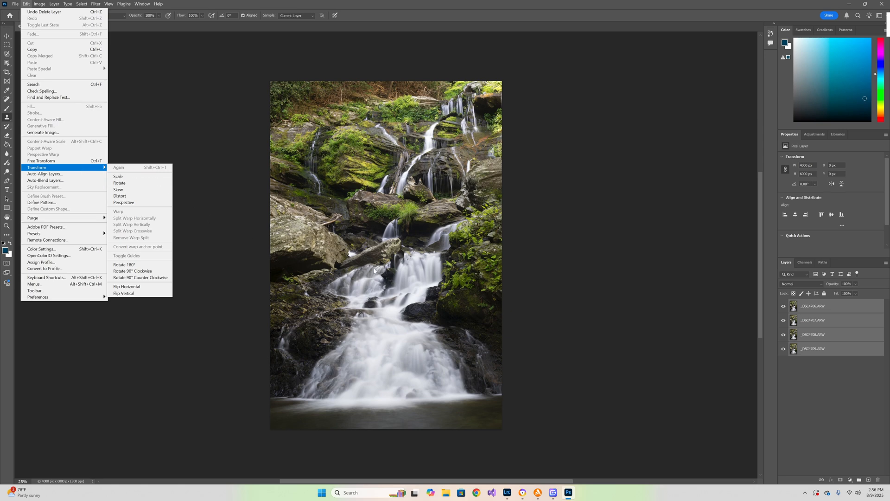
mouse_move(368, 260)
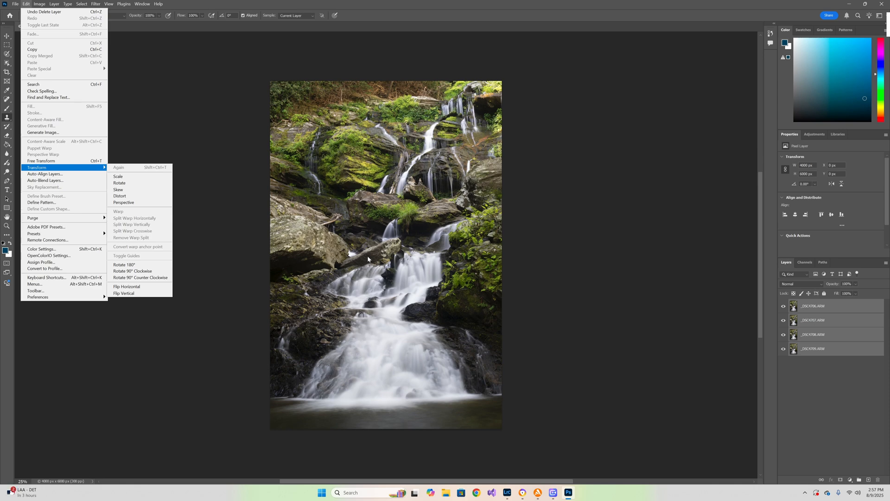
mouse_move(132, 208)
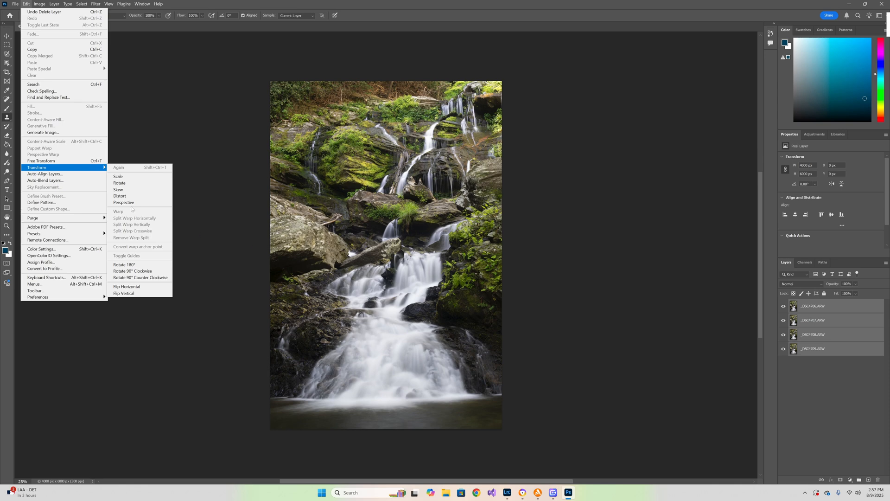
mouse_move(45, 174)
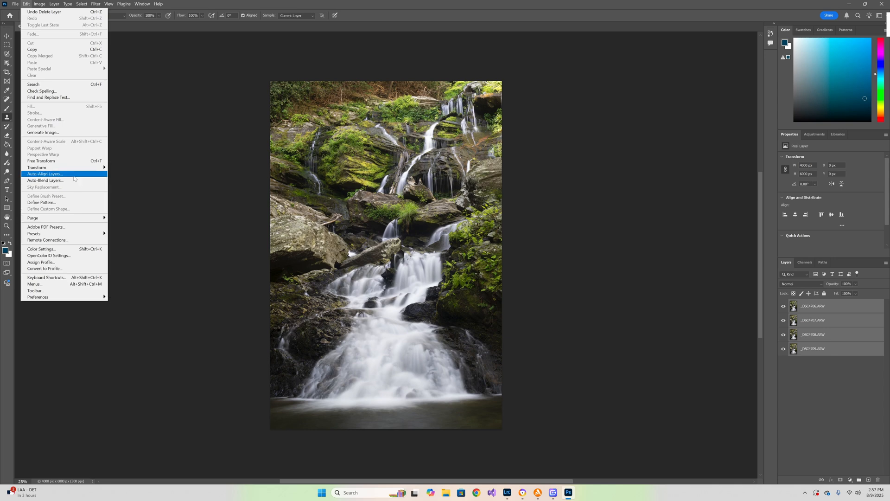
click(44, 173)
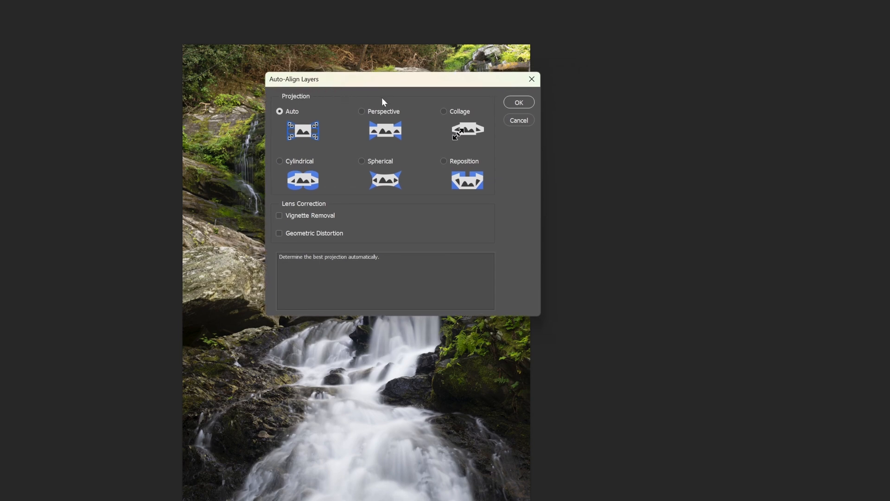
mouse_move(337, 123)
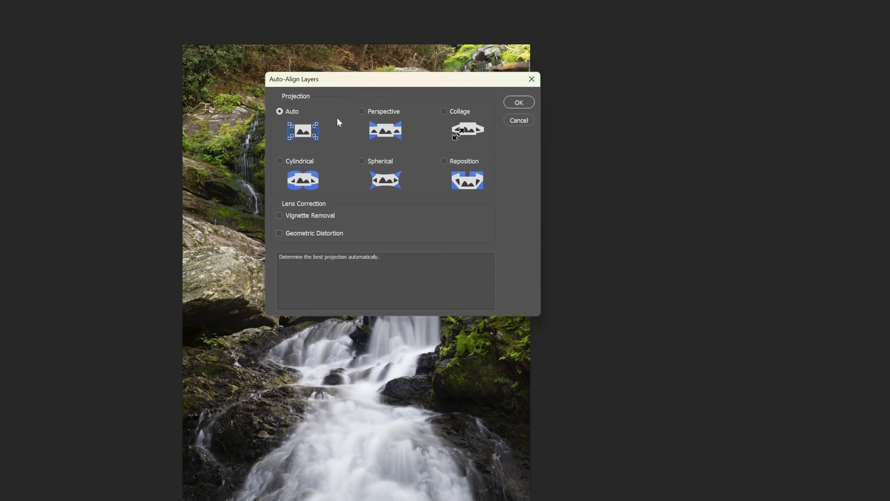
mouse_move(468, 128)
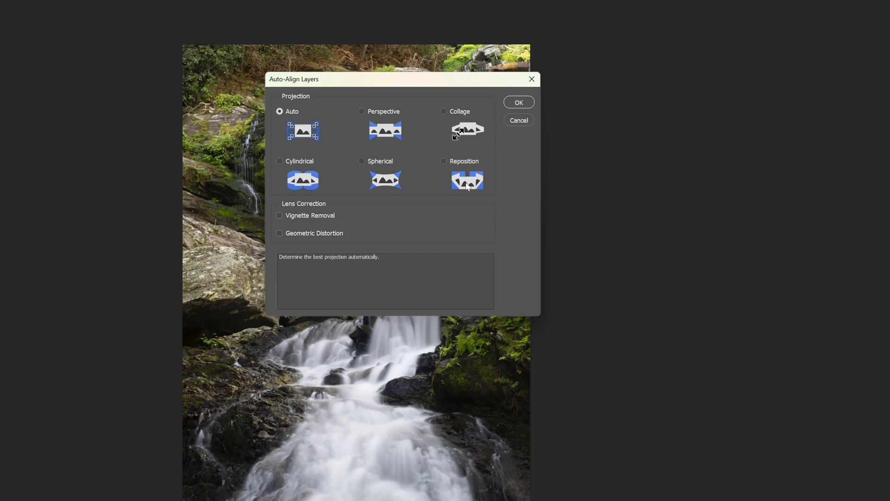
mouse_move(438, 185)
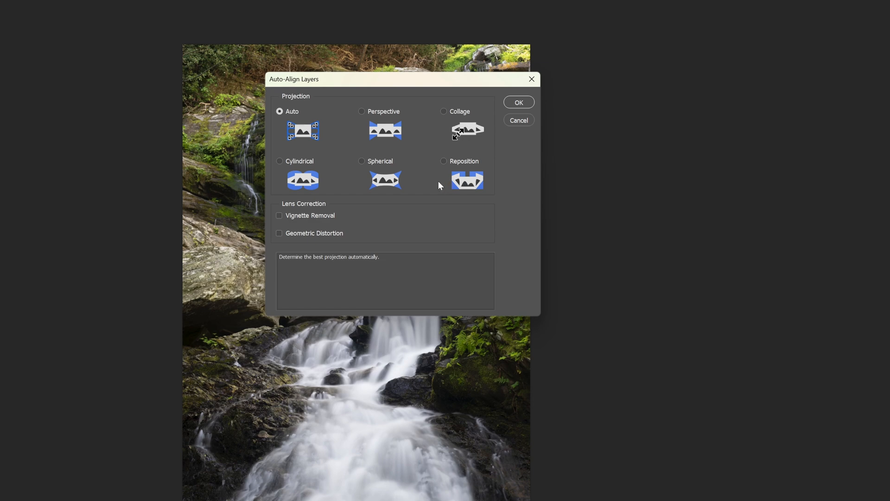
mouse_move(285, 119)
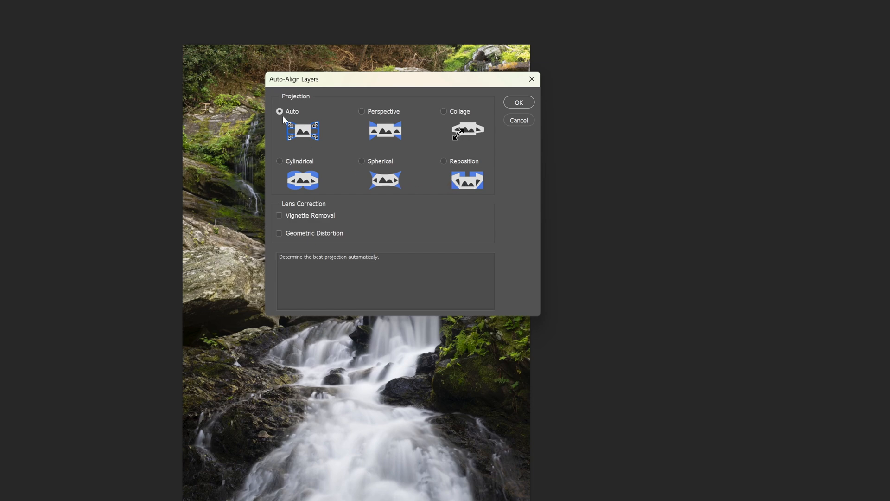
mouse_move(374, 129)
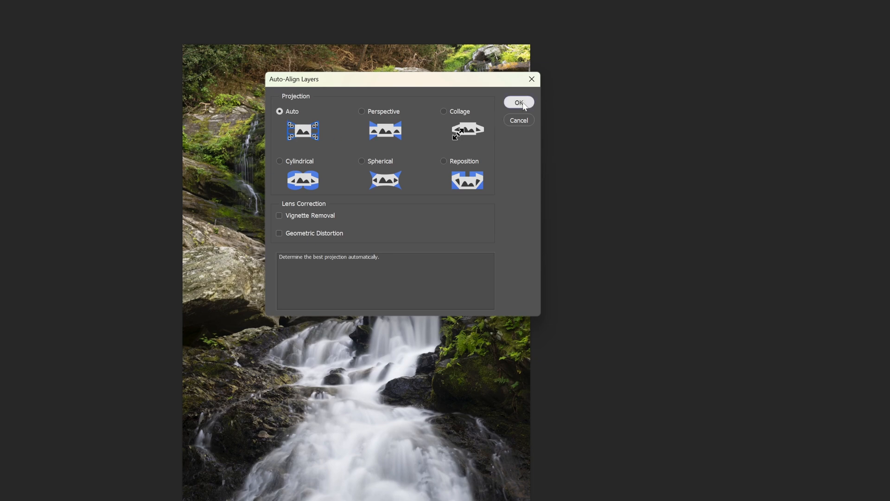
Confirm Auto-Align Layers, dismiss the suggestions popup and bring up the Edit commands.
click(517, 102)
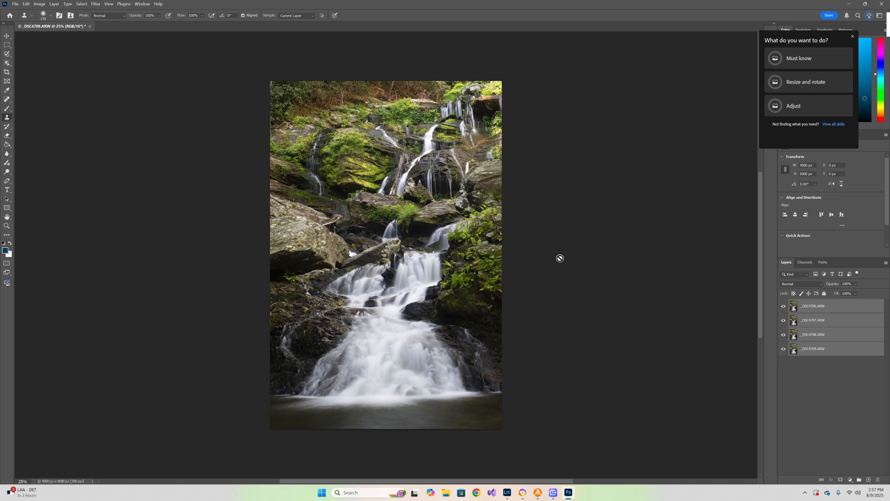
mouse_move(500, 270)
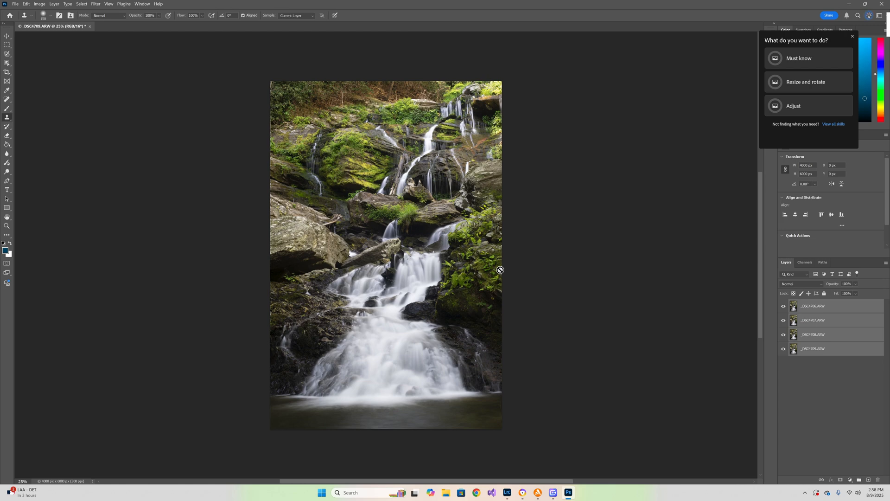
mouse_move(469, 82)
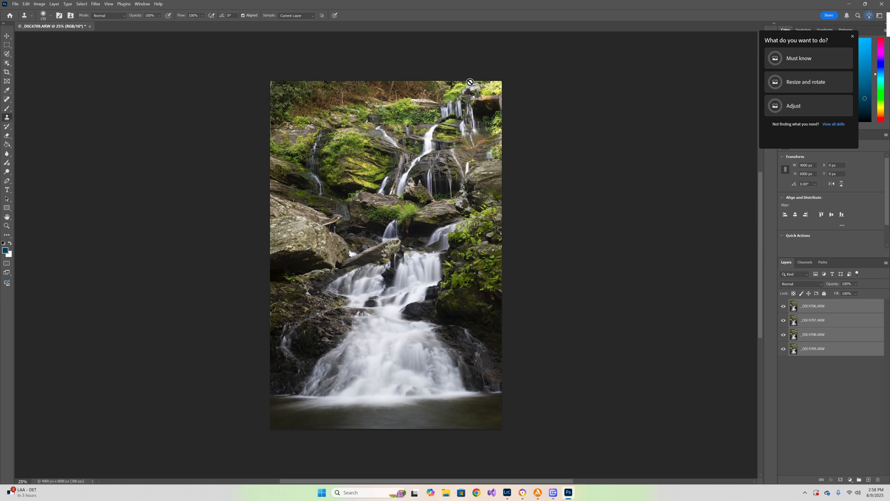
mouse_move(391, 273)
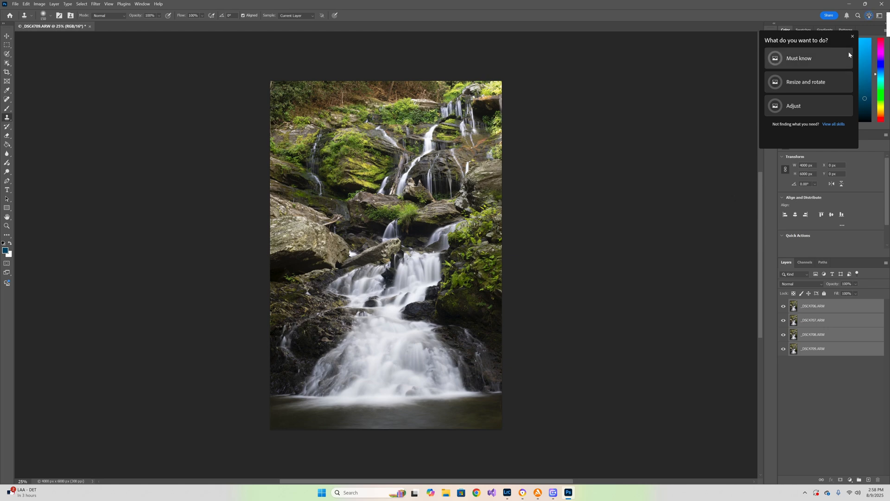
click(852, 36)
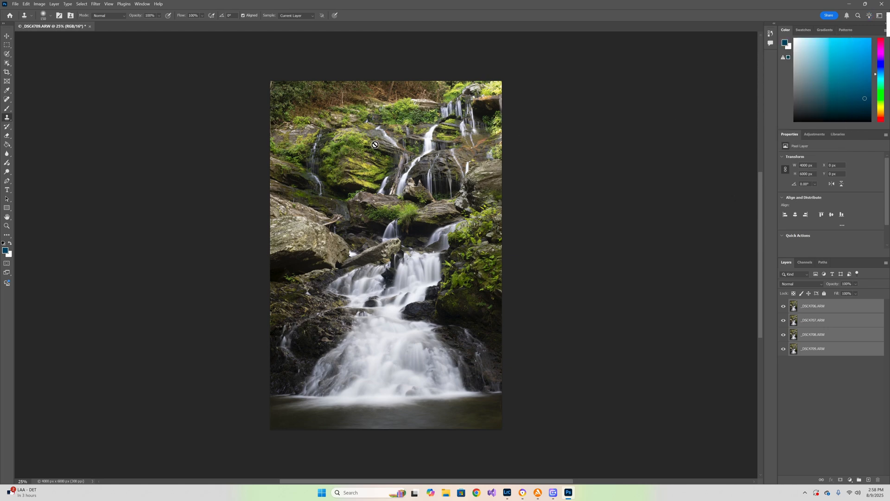
mouse_move(182, 143)
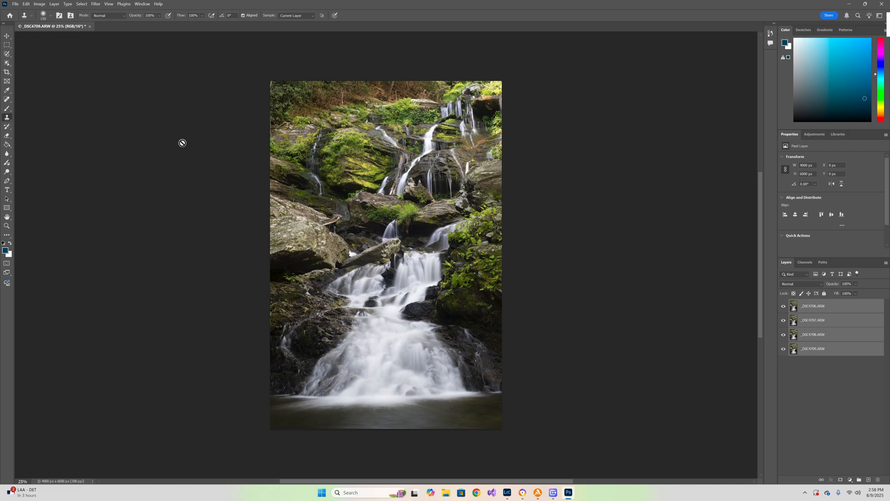
mouse_move(120, 86)
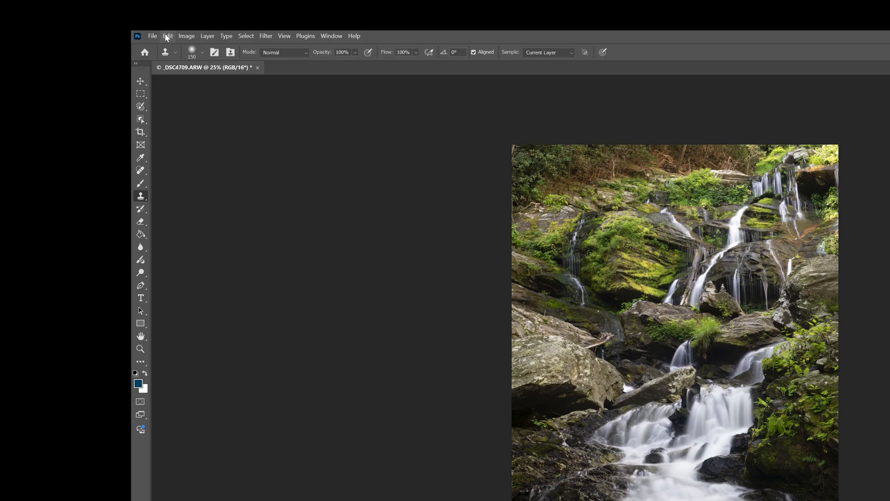
click(168, 37)
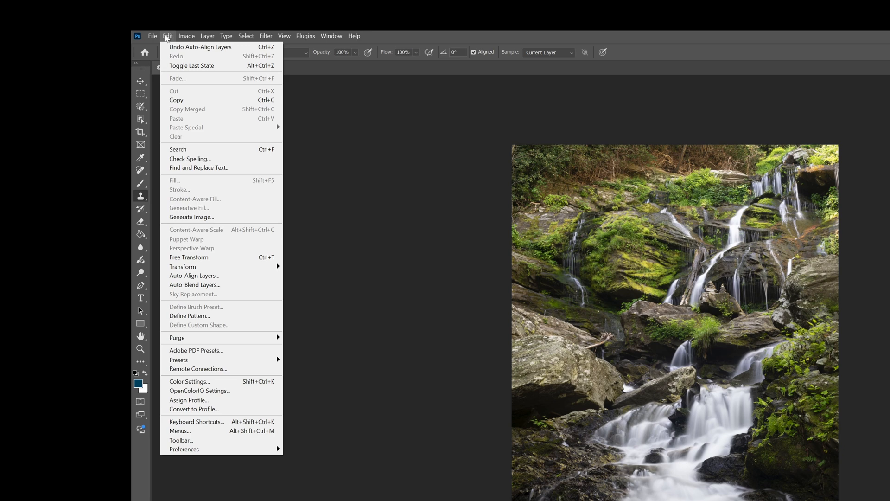
mouse_move(192, 217)
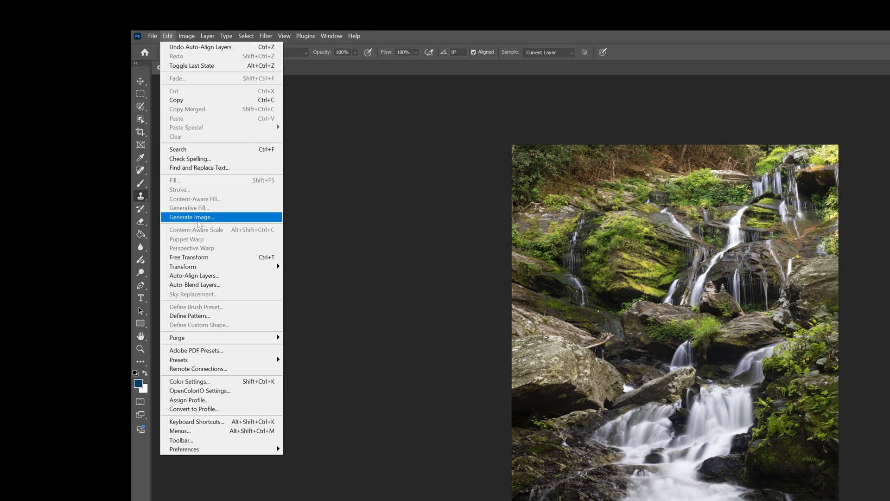
mouse_move(201, 278)
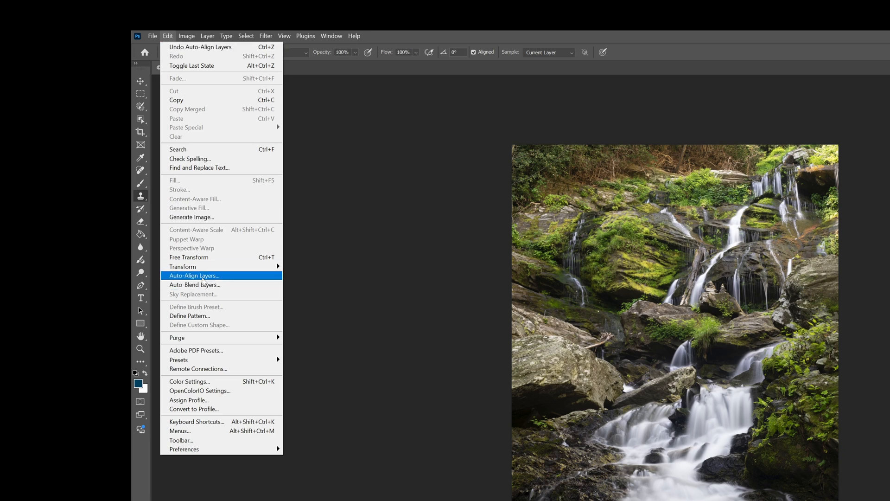
mouse_move(195, 285)
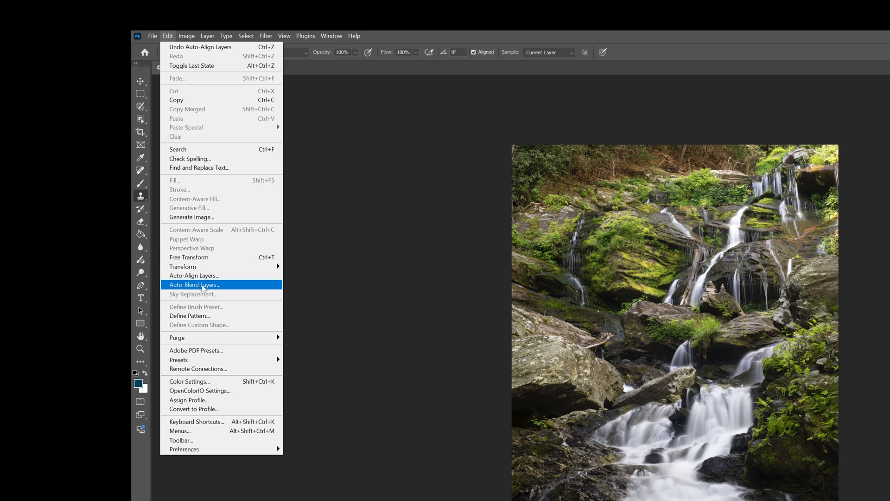
Bring up Auto-Blend Layers set to Stack Images with seamless tones.
click(194, 285)
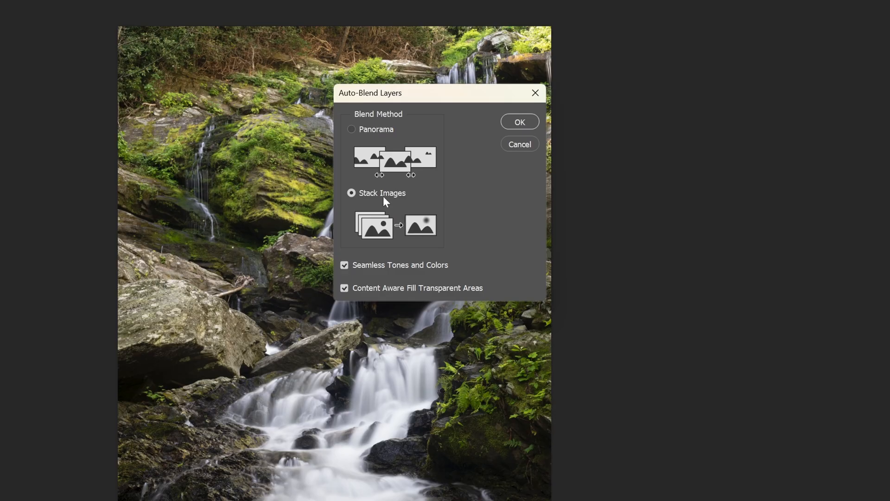
mouse_move(383, 201)
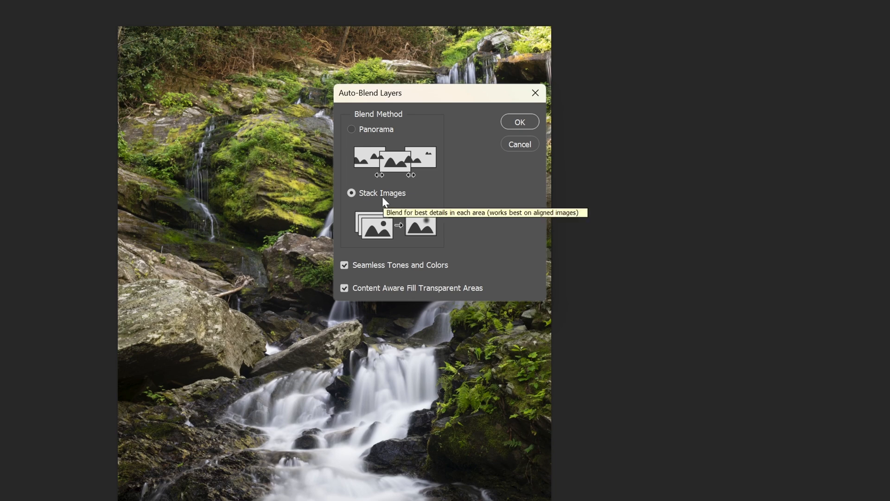
mouse_move(459, 249)
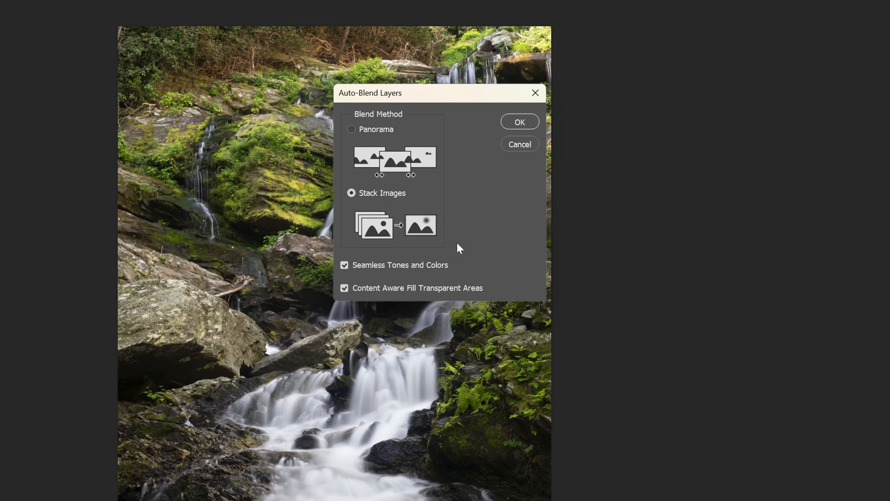
mouse_move(419, 258)
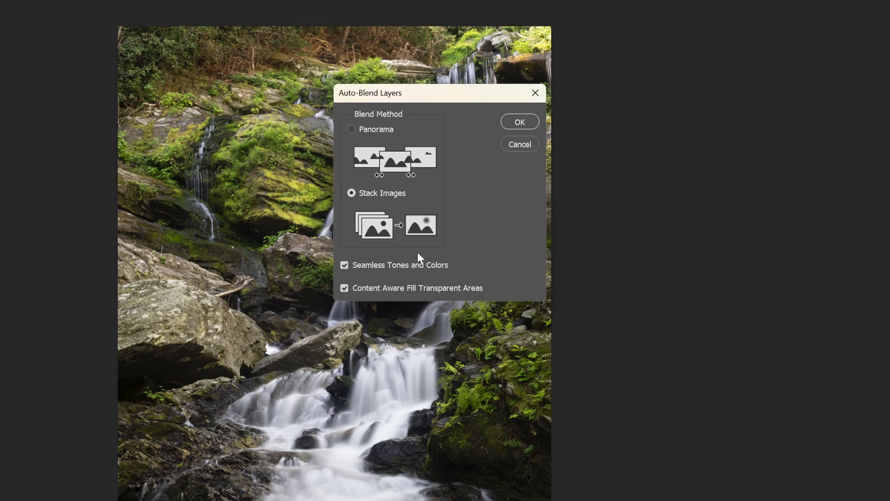
mouse_move(433, 279)
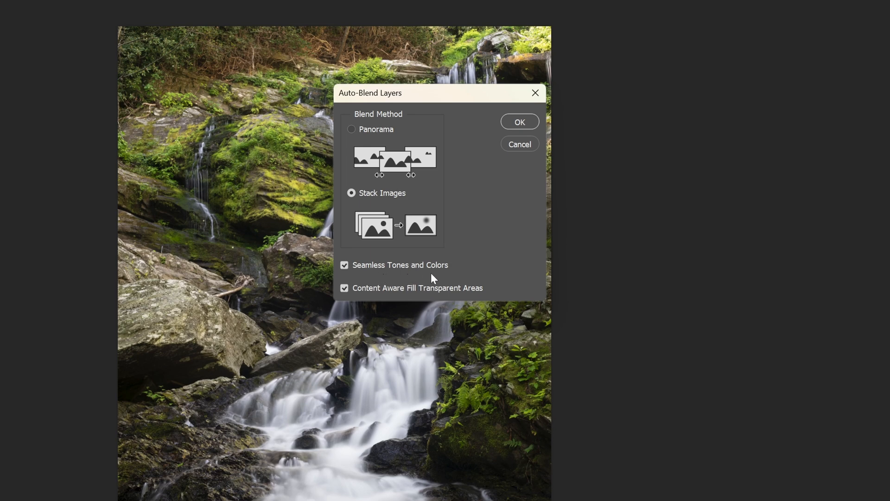
mouse_move(417, 303)
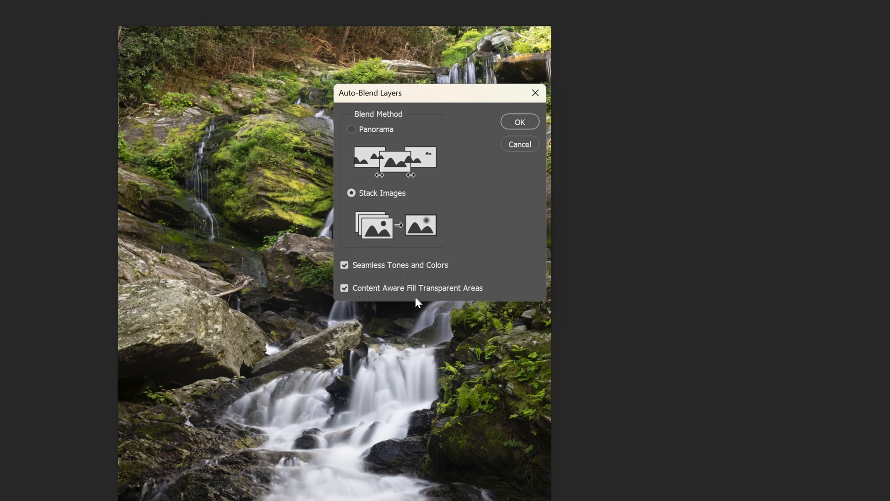
mouse_move(443, 299)
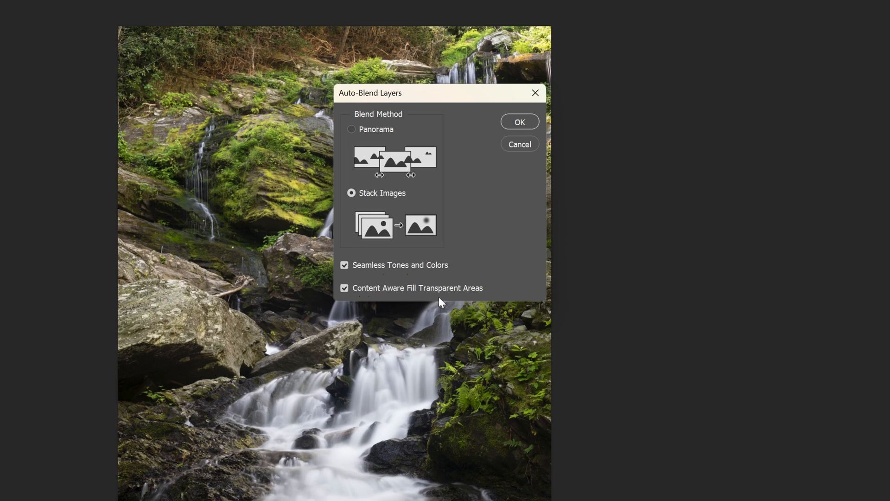
mouse_move(482, 305)
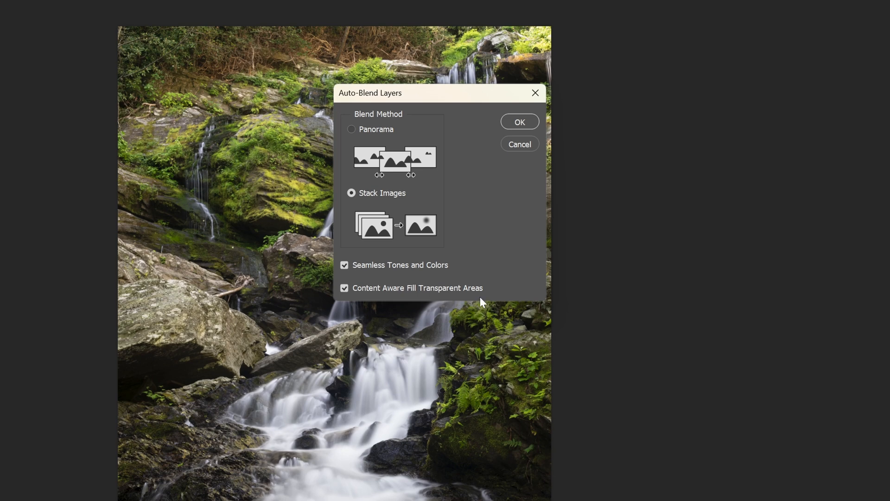
mouse_move(516, 262)
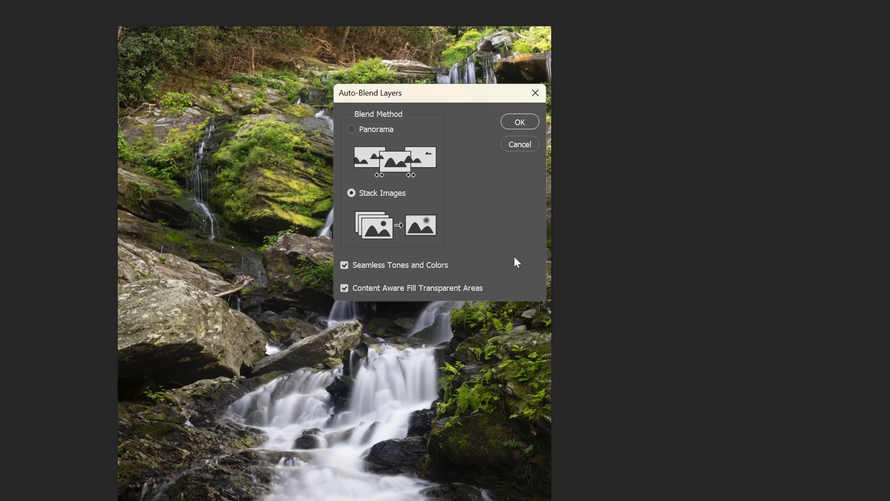
mouse_move(470, 285)
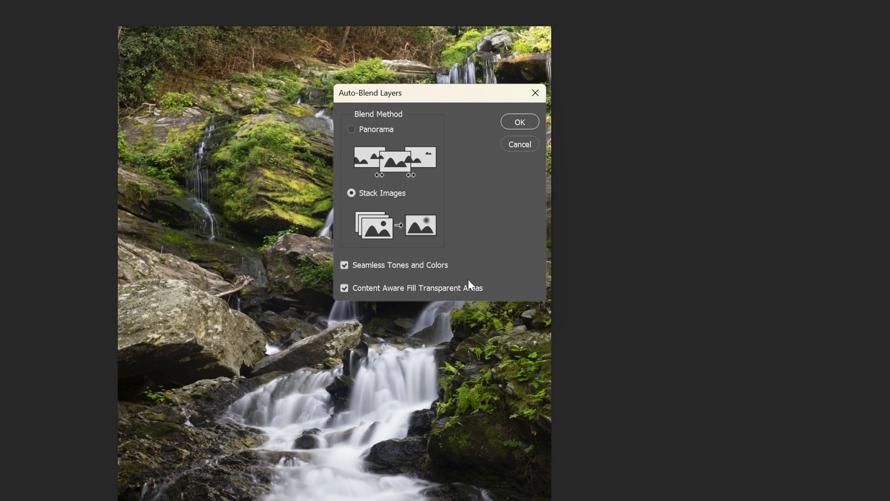
mouse_move(500, 247)
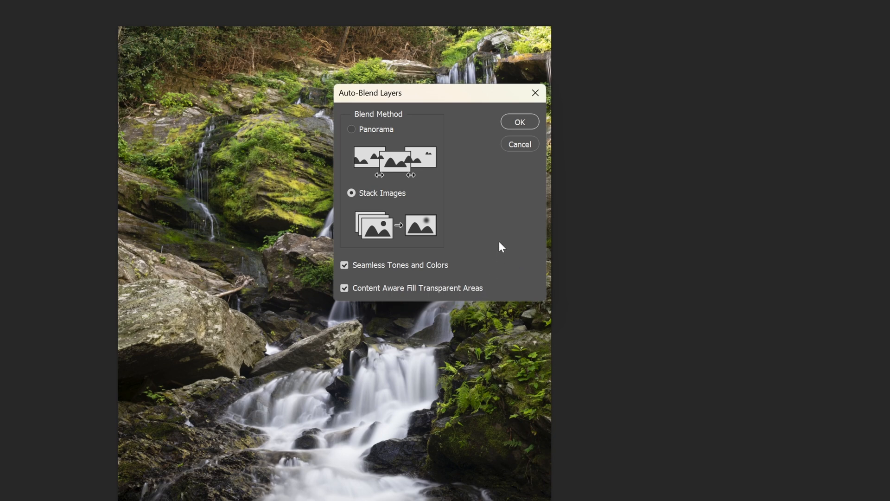
mouse_move(513, 125)
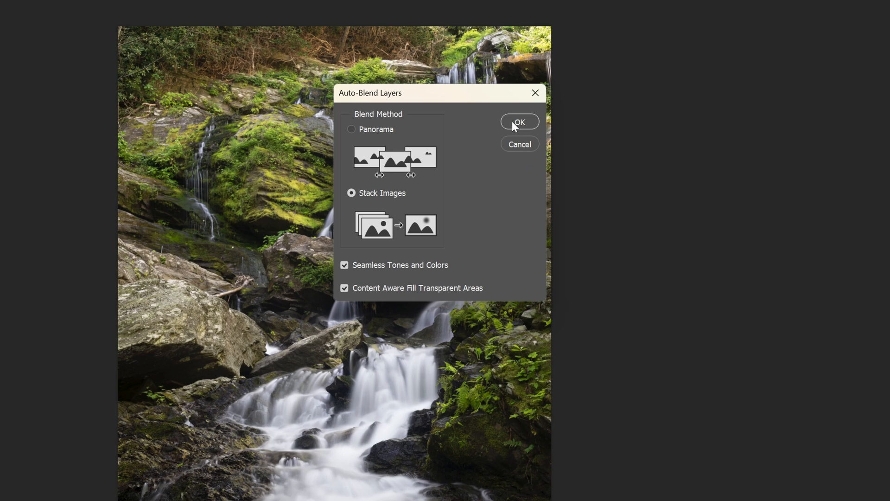
mouse_move(515, 126)
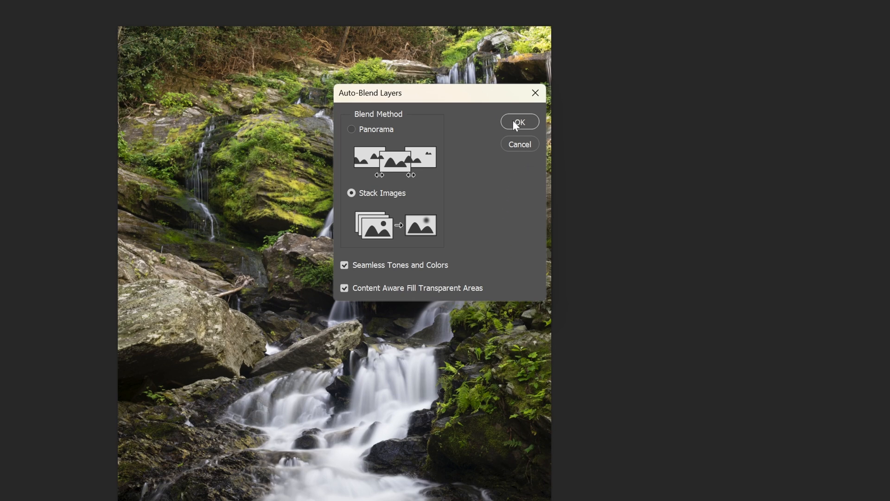
click(518, 121)
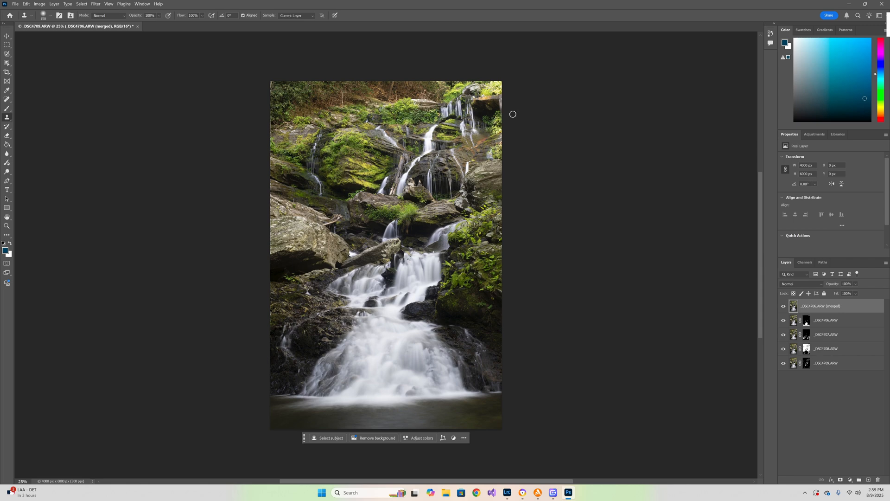
mouse_move(509, 139)
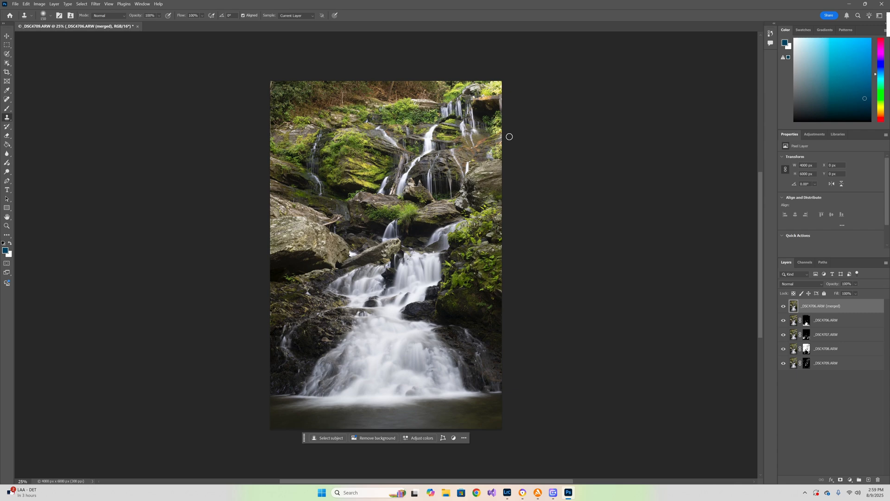
mouse_move(318, 129)
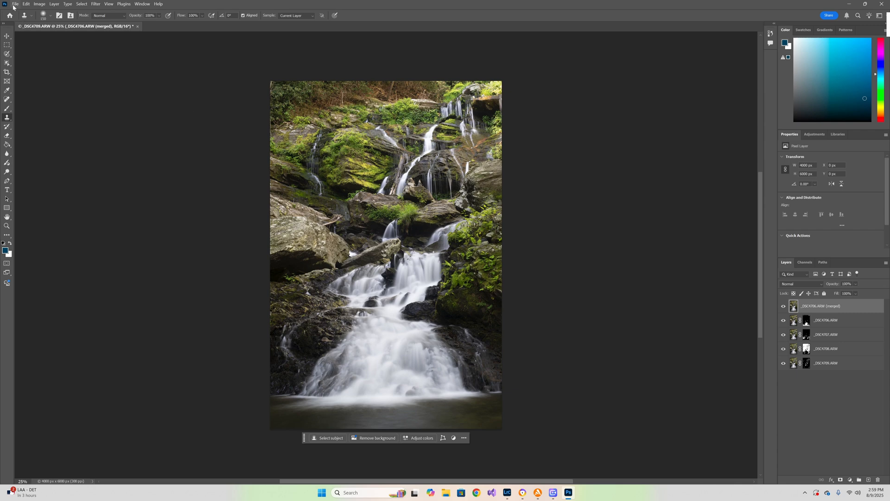
Save the merged waterfall image and dismiss the What's New announcement.
click(16, 3)
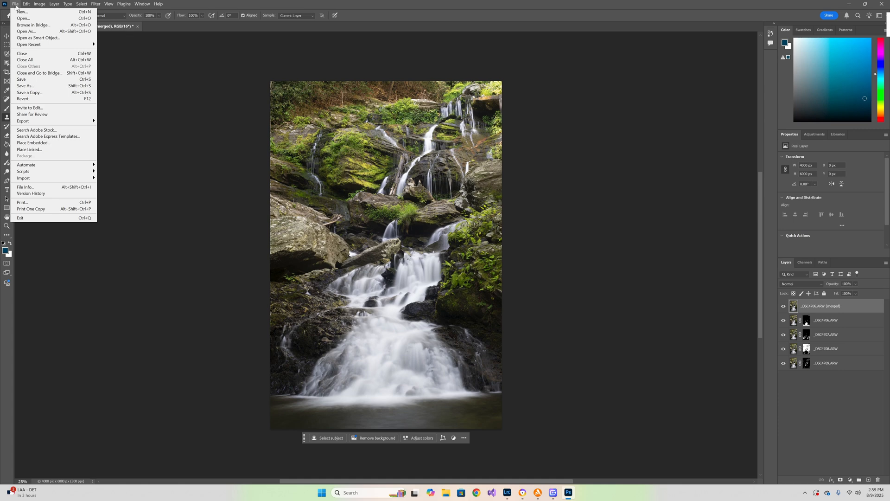
mouse_move(21, 79)
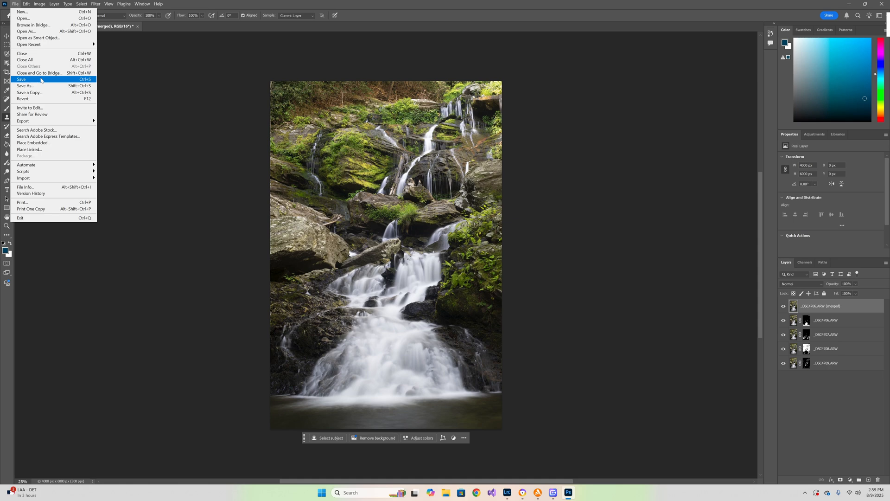
click(22, 79)
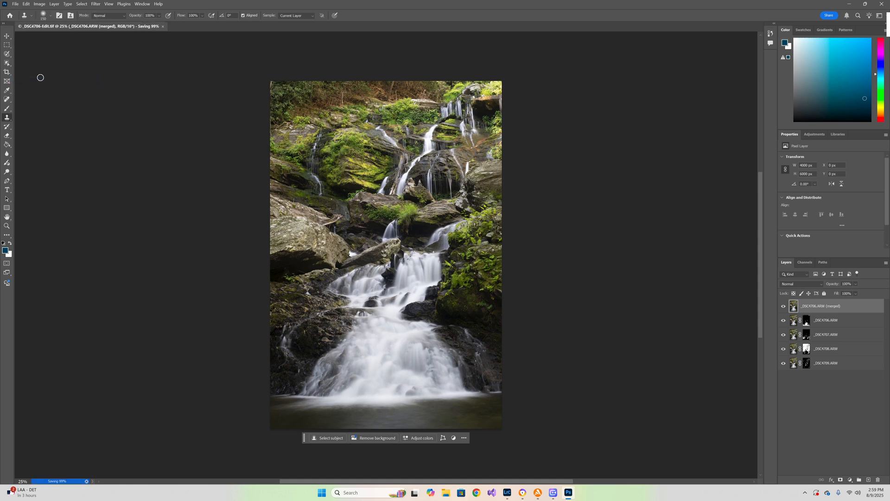
mouse_move(273, 251)
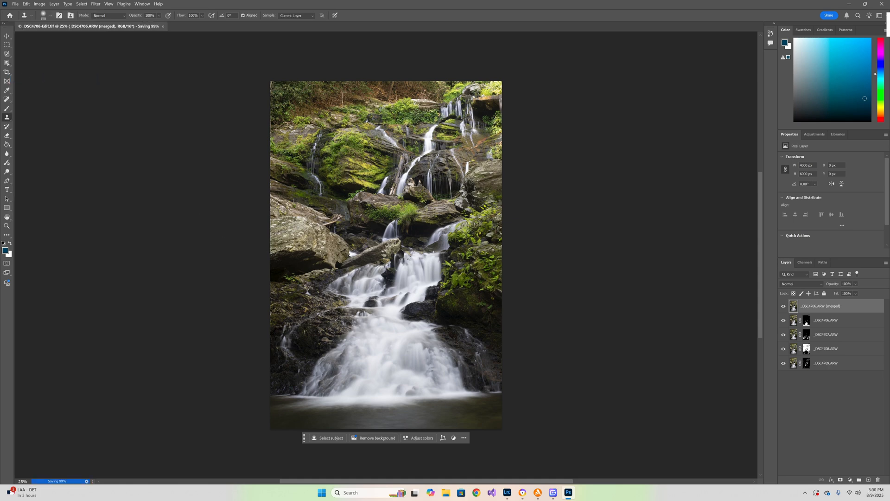
mouse_move(188, 288)
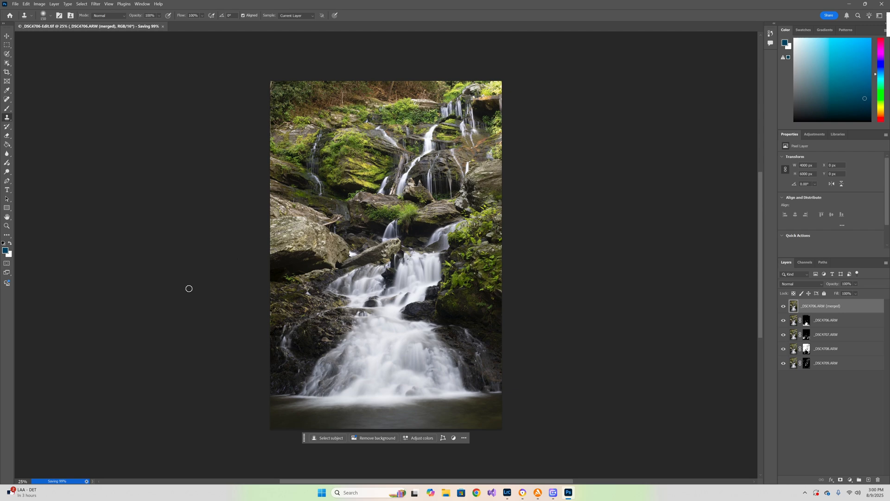
mouse_move(36, 473)
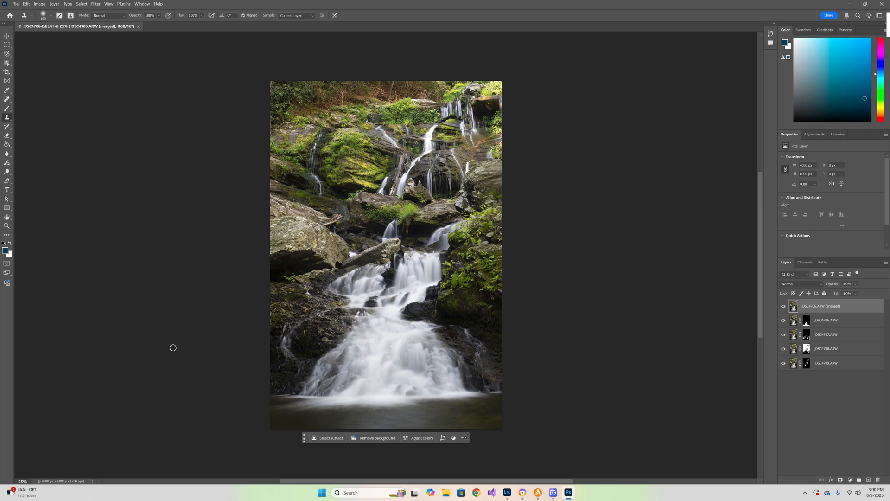
mouse_move(121, 21)
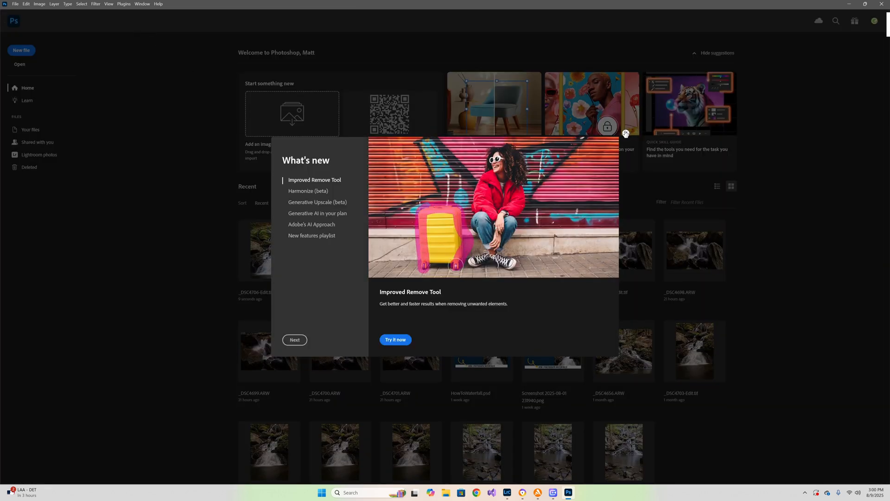
click(625, 134)
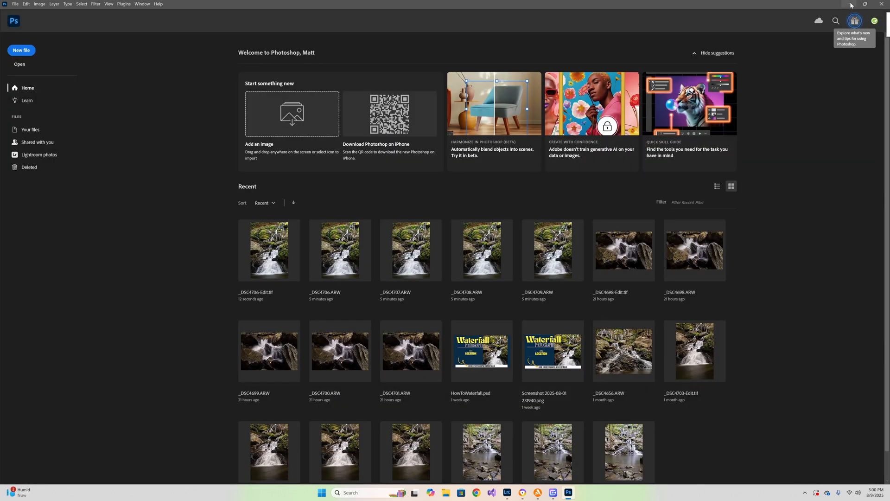
Leave Photoshop and return to the Lightroom collection holding _DSC4706-Edit.tif.
click(507, 493)
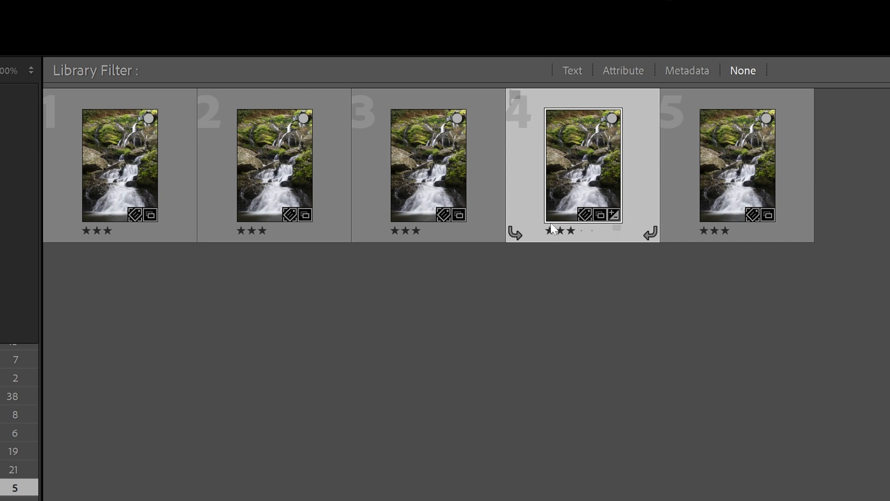
mouse_move(604, 176)
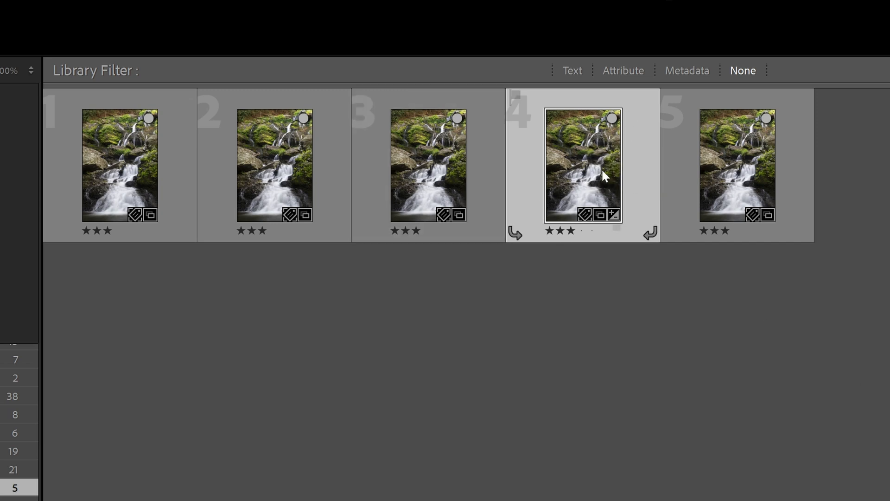
mouse_move(574, 157)
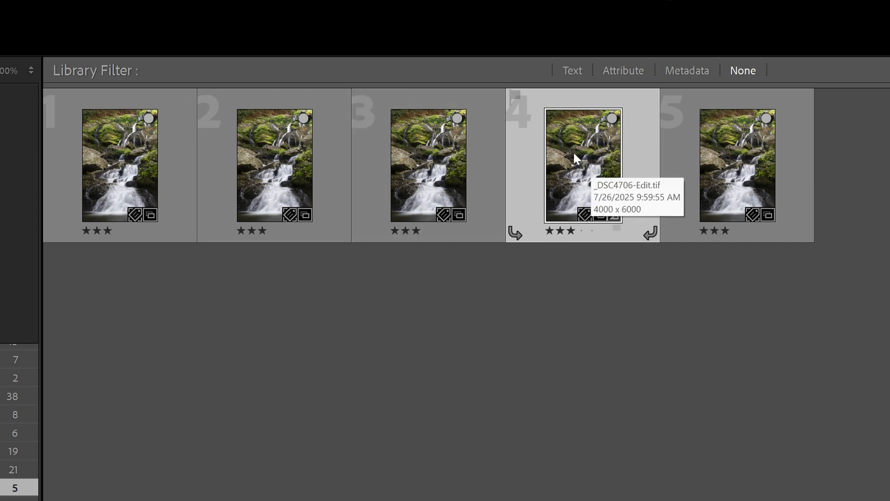
mouse_move(596, 181)
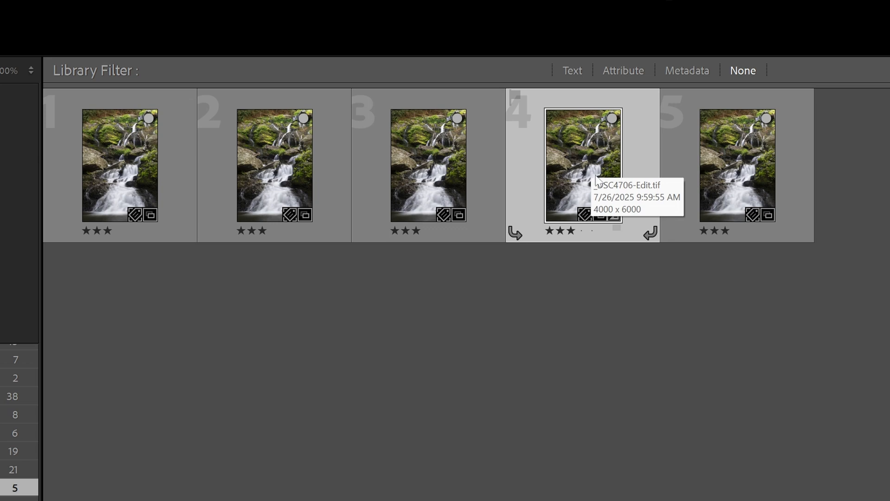
mouse_move(588, 166)
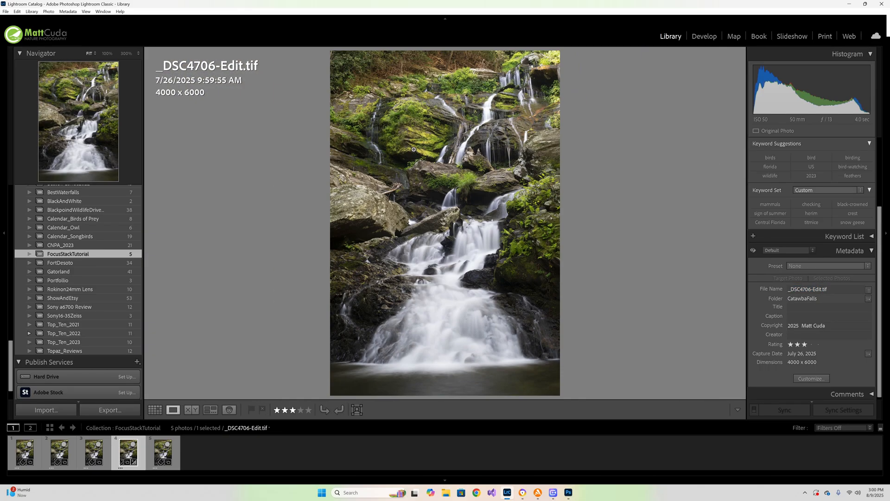
mouse_move(459, 113)
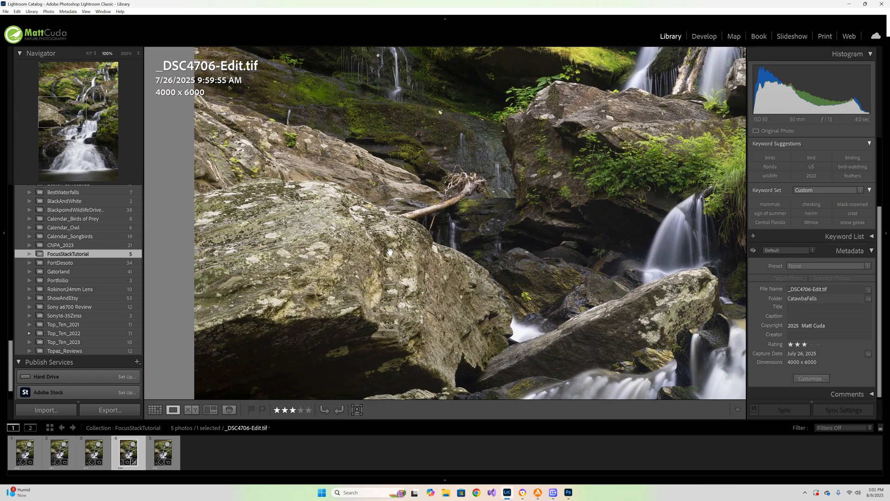
mouse_move(519, 349)
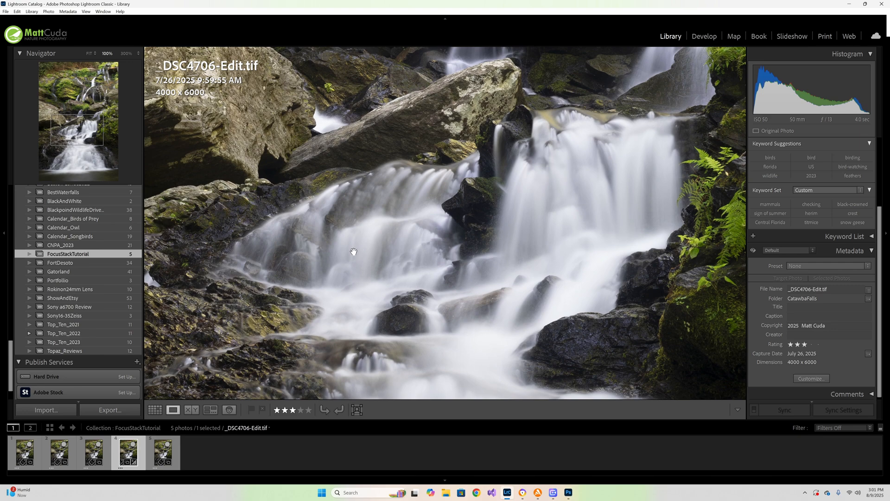
mouse_move(294, 218)
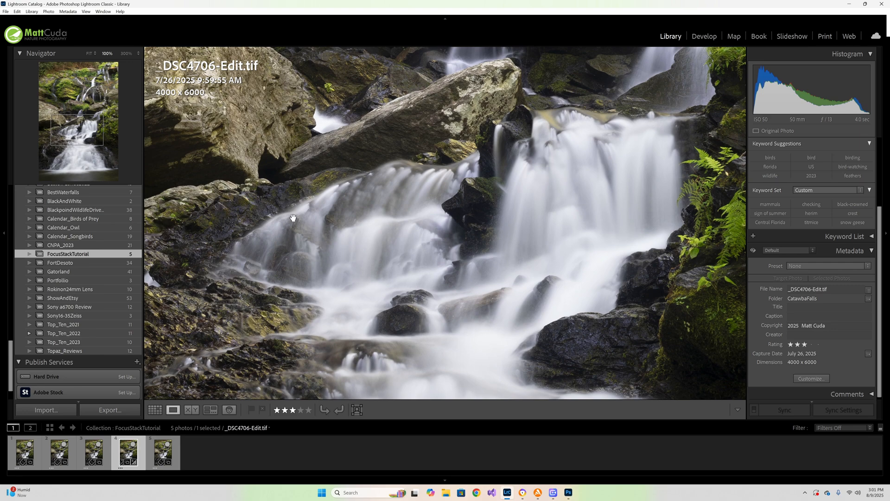
Zoom back out on _DSC4706-Edit.tif and take it into Develop.
click(88, 53)
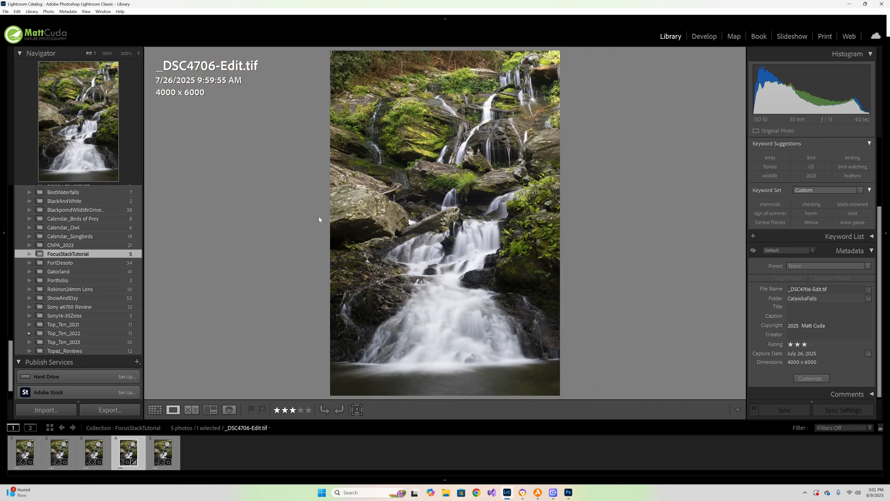
mouse_move(414, 198)
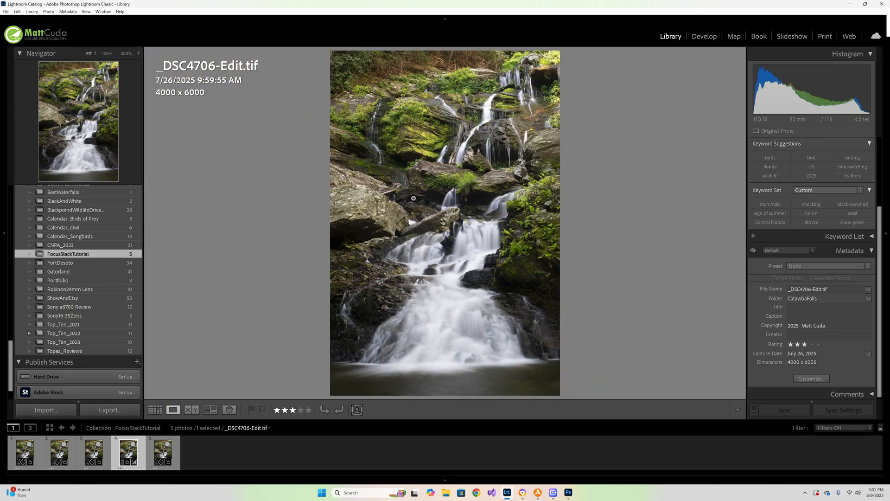
mouse_move(473, 163)
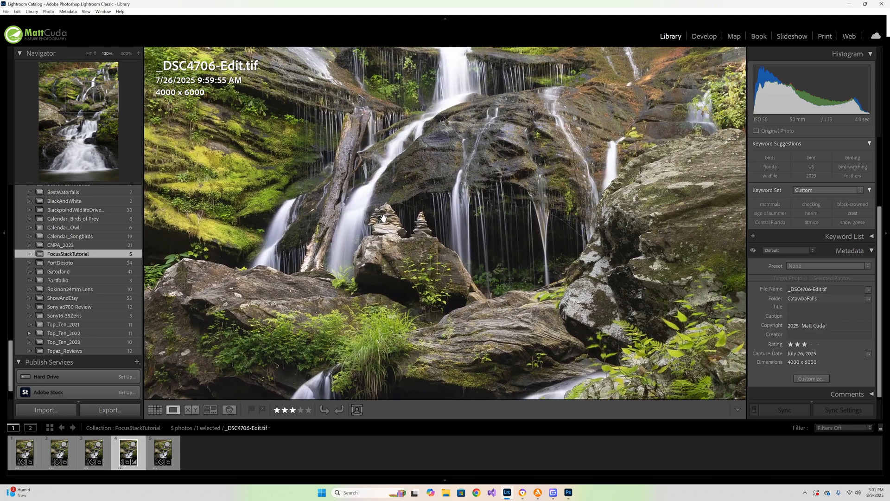
mouse_move(433, 222)
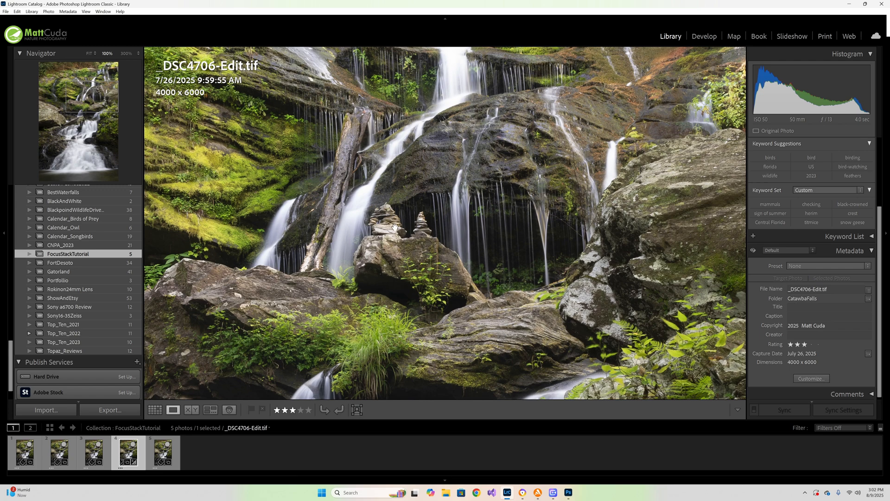
mouse_move(396, 221)
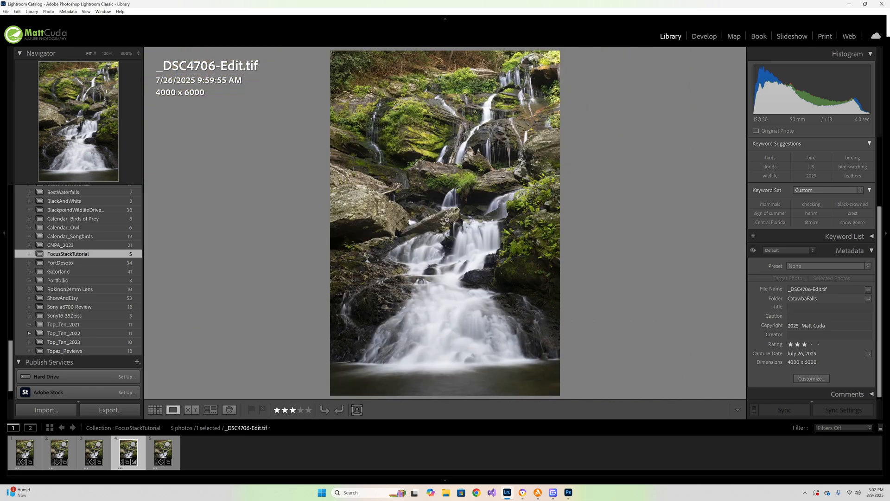
mouse_move(431, 221)
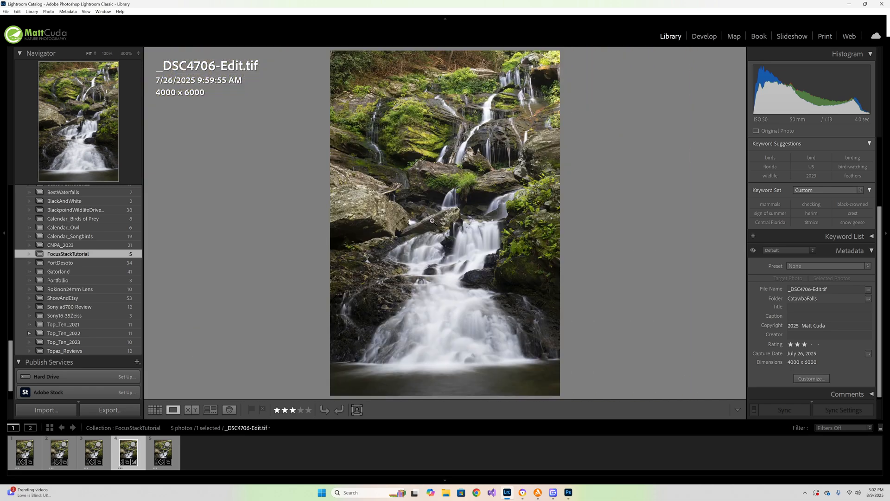
mouse_move(673, 57)
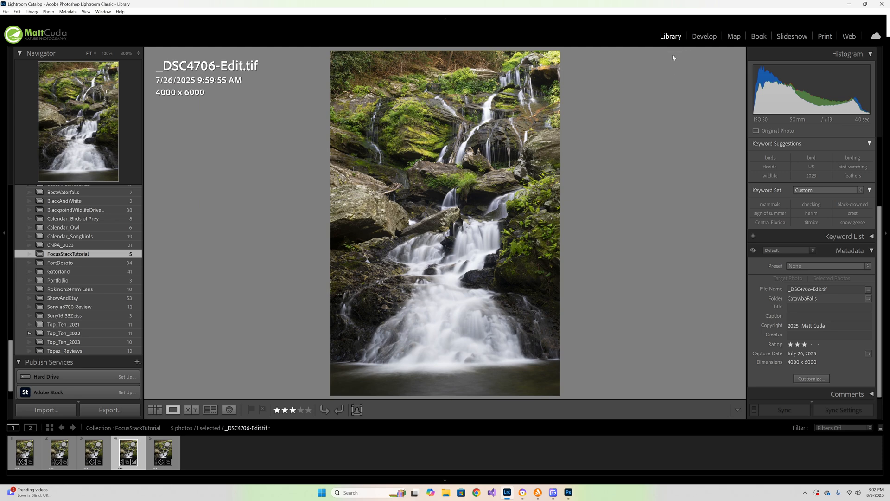
mouse_move(710, 53)
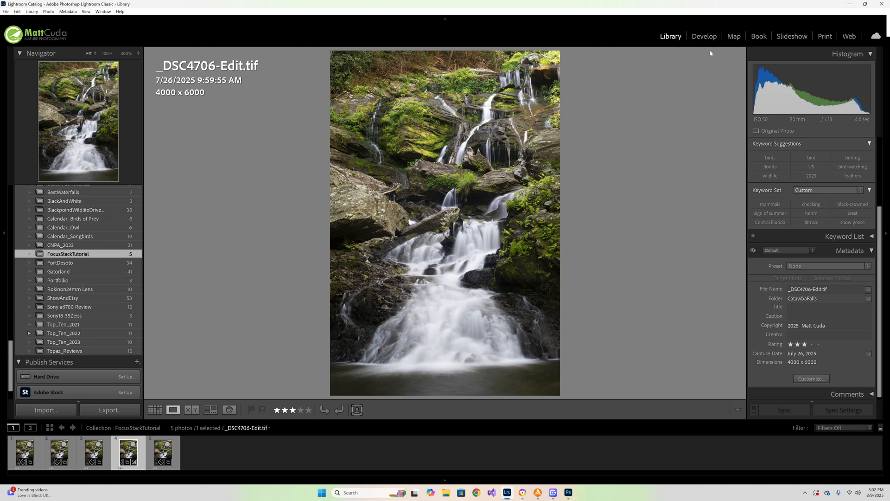
click(704, 36)
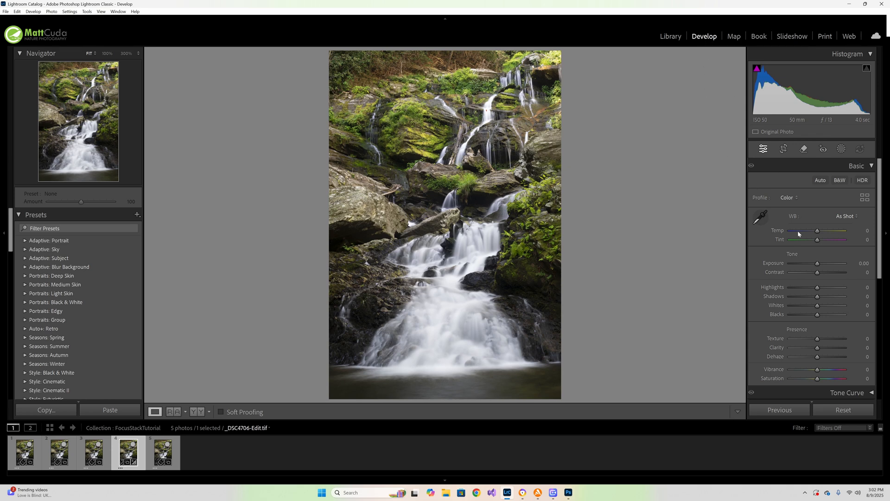
mouse_move(803, 277)
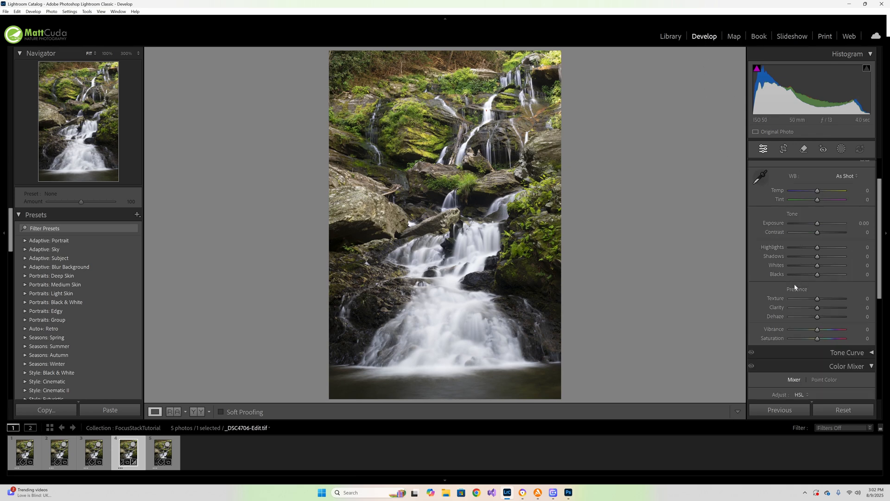
Review the waterfall at 100% and lower Sharpening Amount to about 13.
scroll(down, 3)
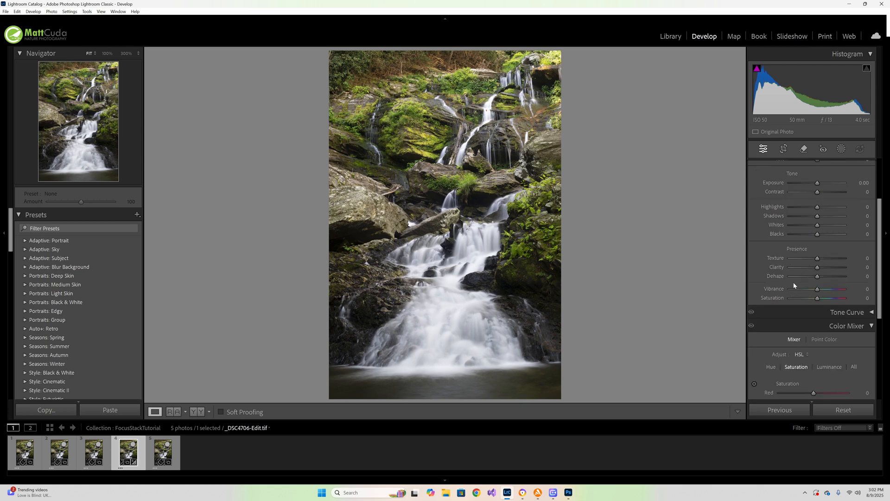
mouse_move(800, 281)
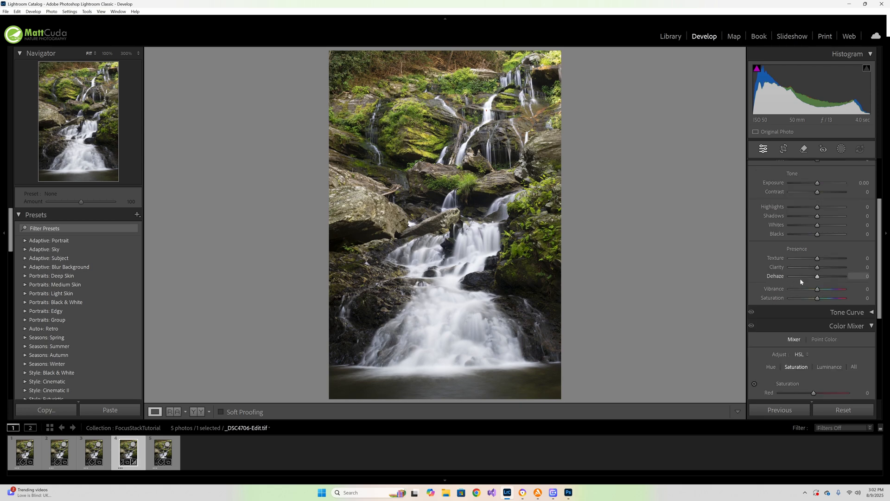
scroll(up, 3)
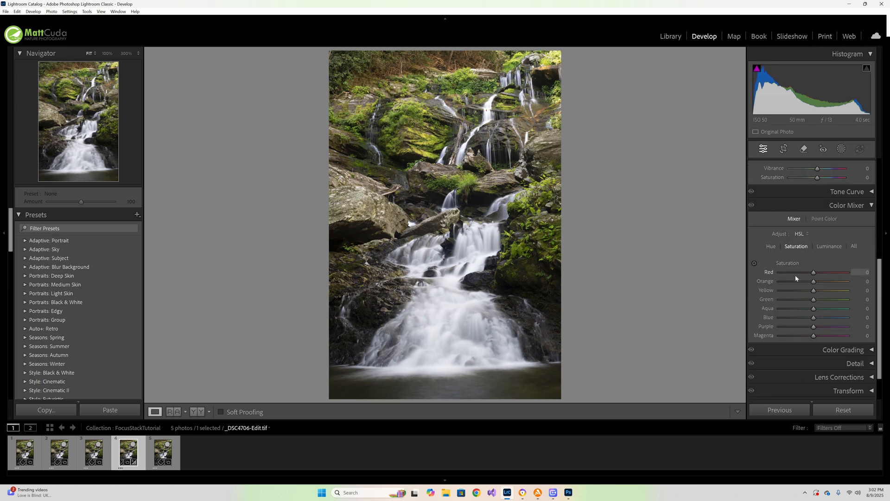
scroll(down, 3)
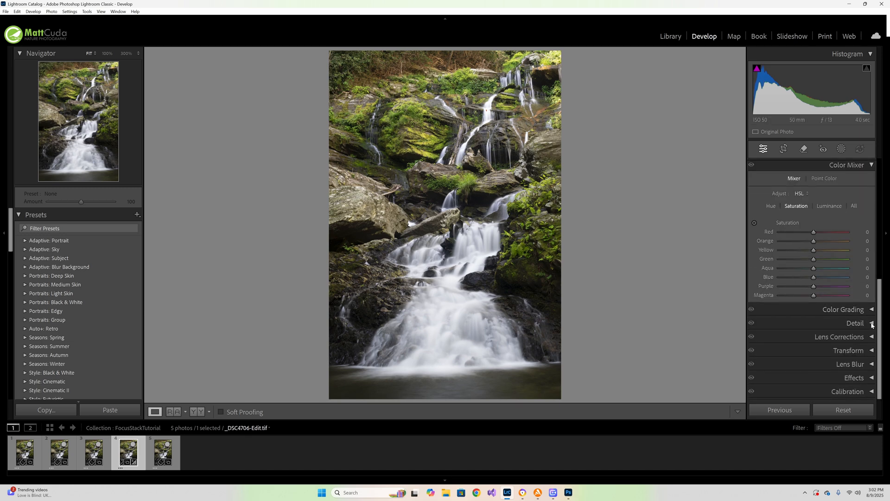
click(854, 322)
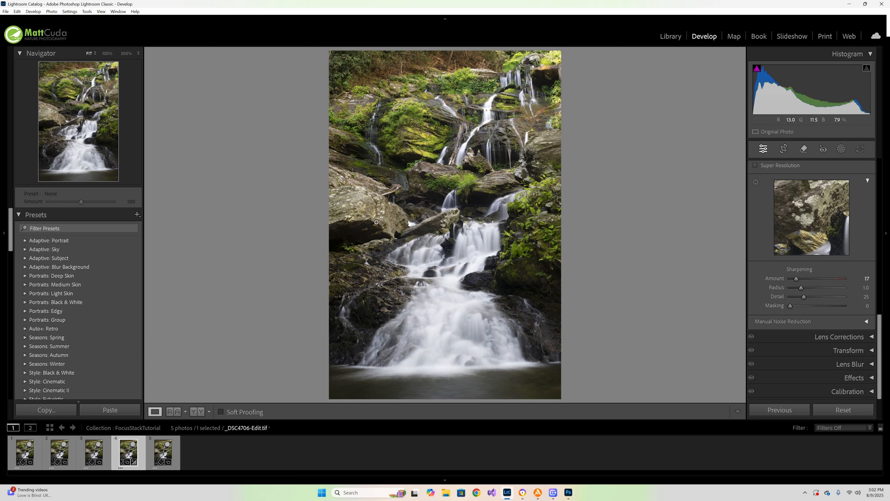
mouse_move(446, 169)
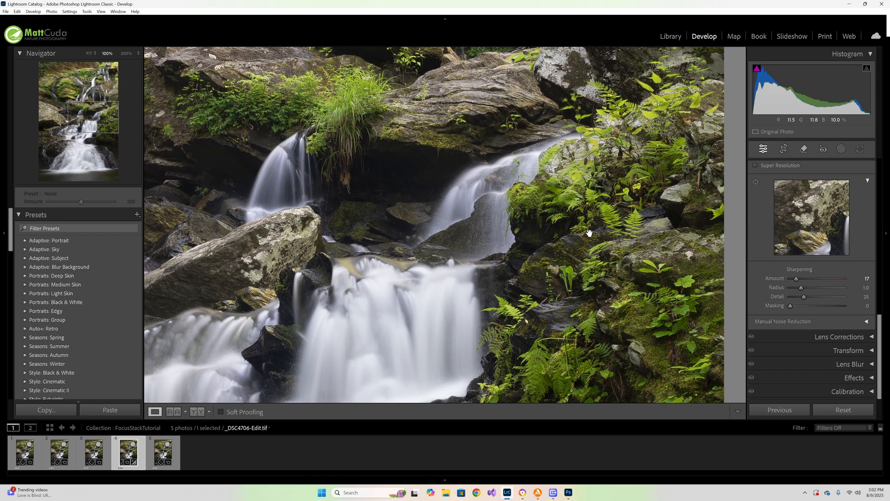
mouse_move(634, 252)
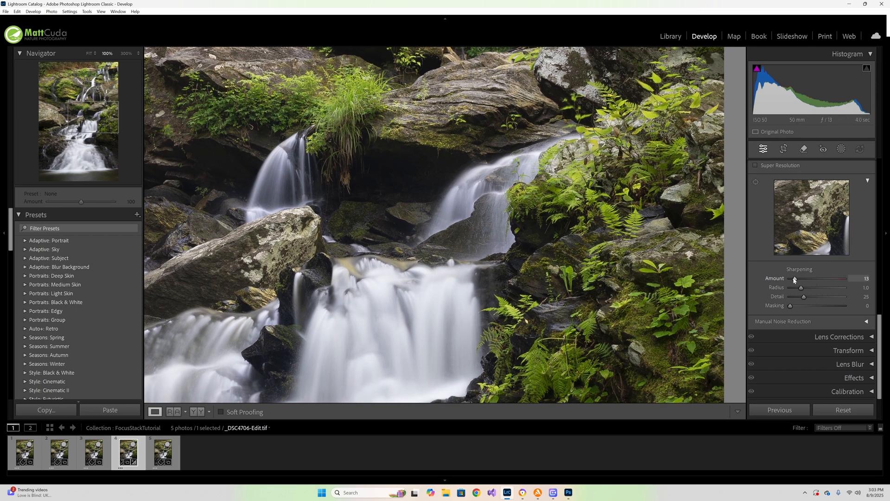
mouse_move(587, 266)
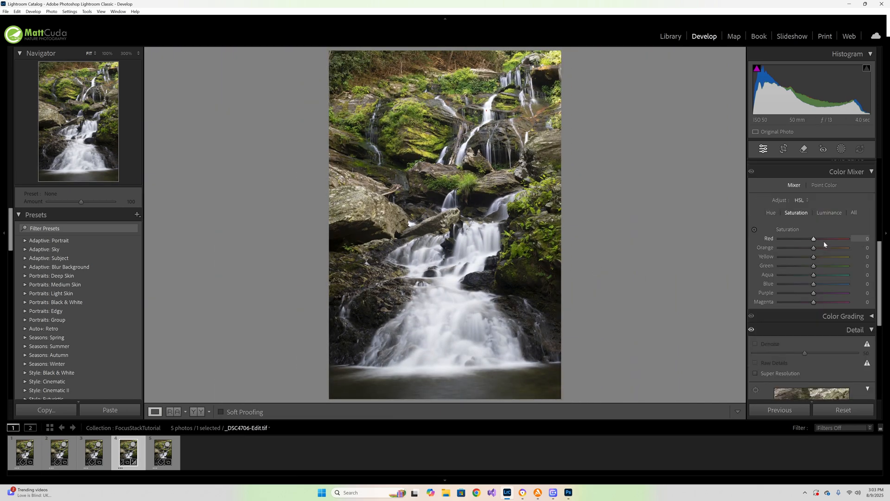
scroll(up, 3)
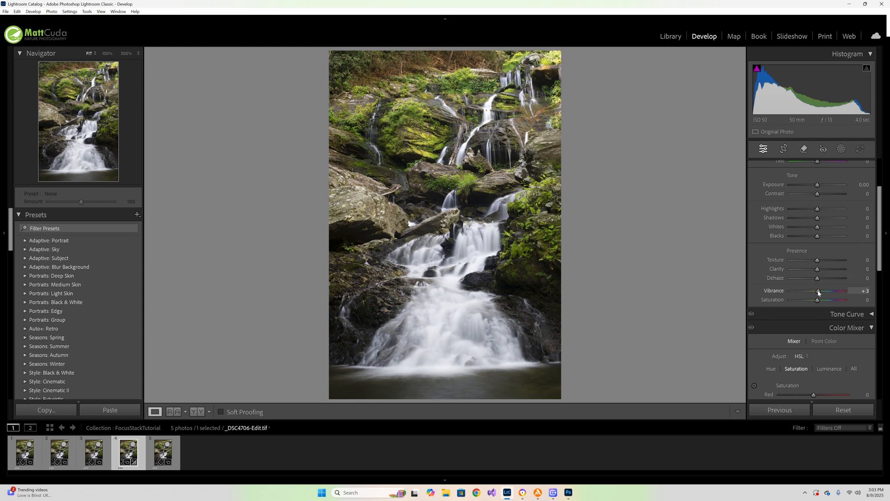
mouse_move(818, 301)
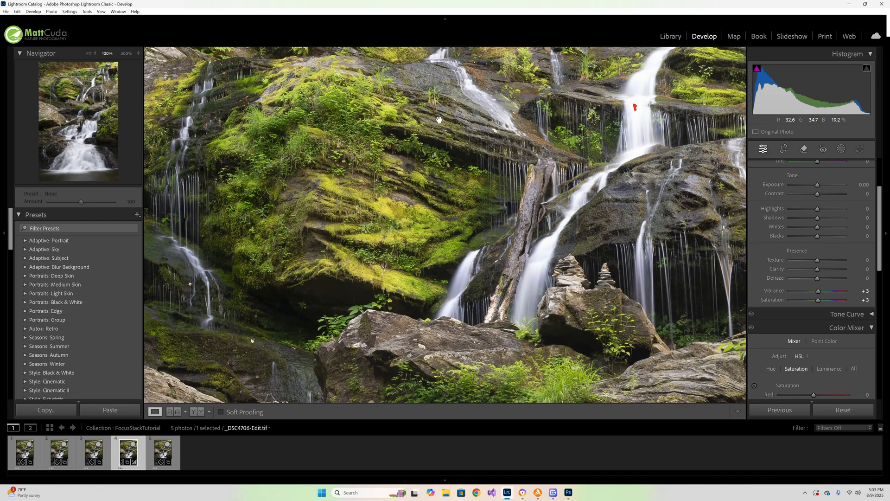
mouse_move(638, 107)
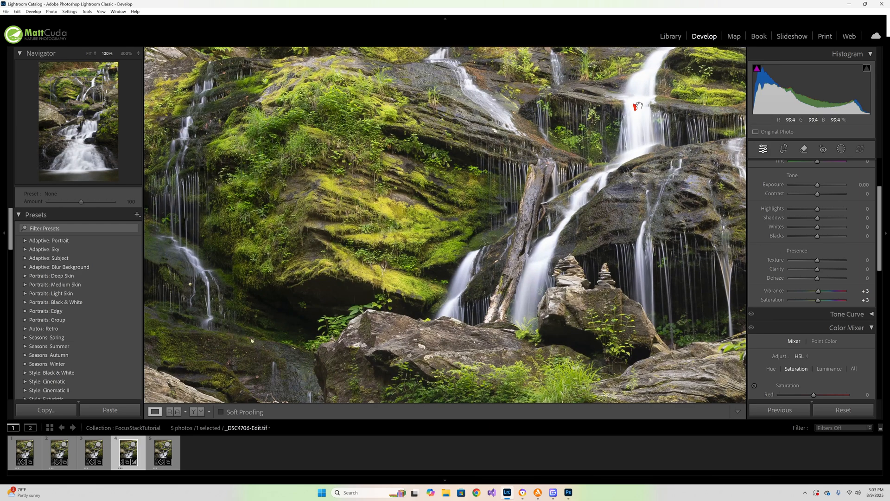
mouse_move(634, 119)
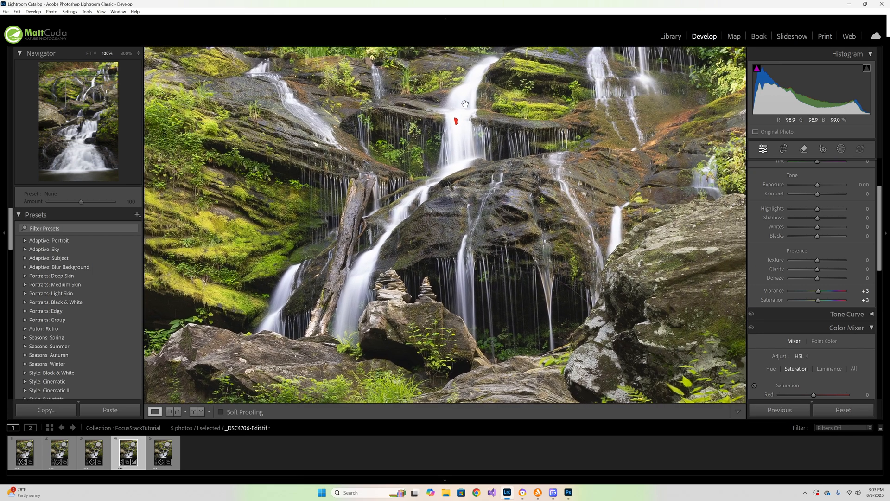
mouse_move(454, 155)
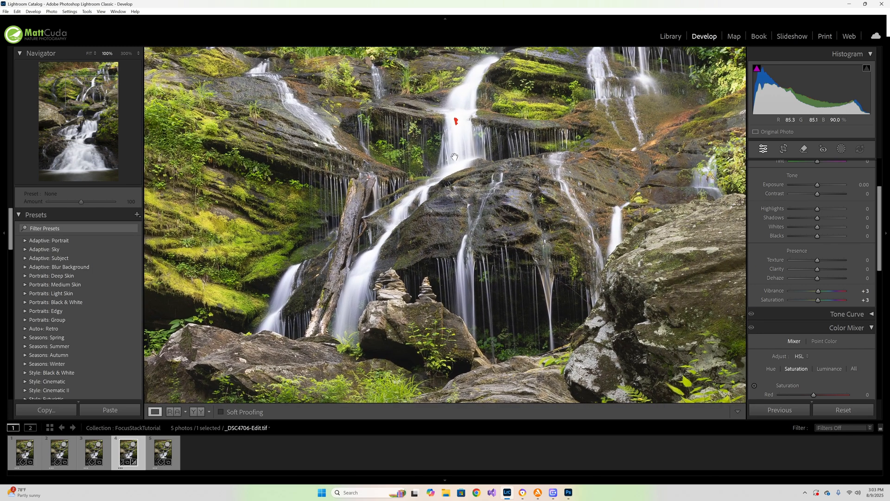
mouse_move(474, 121)
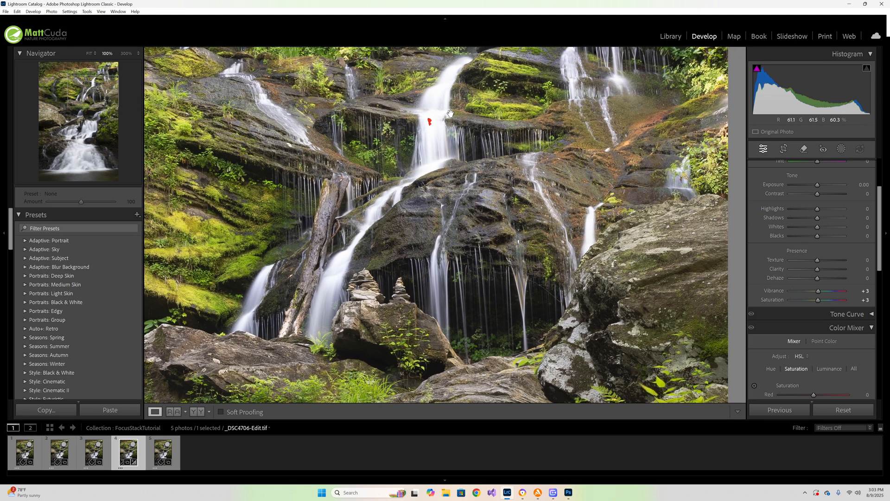
mouse_move(439, 124)
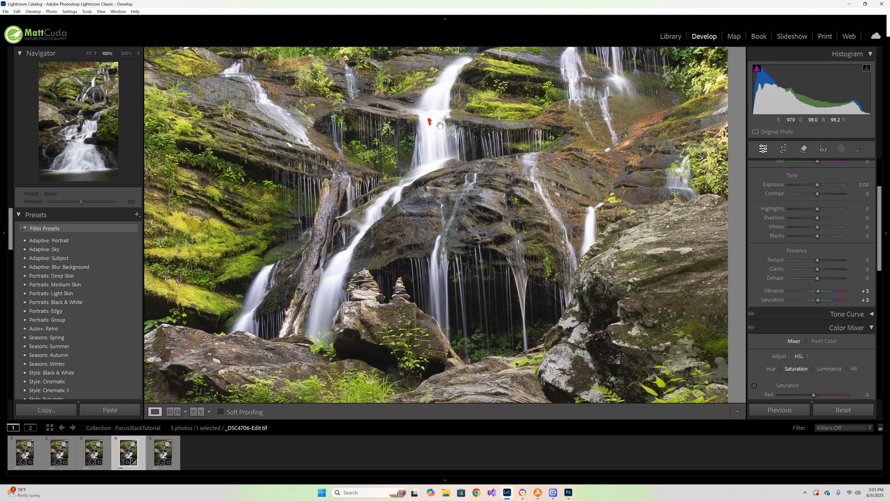
mouse_move(435, 128)
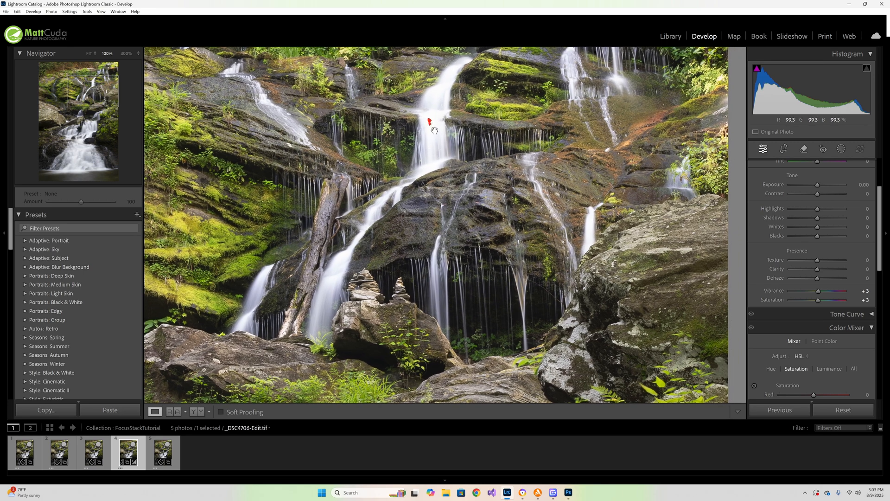
mouse_move(451, 85)
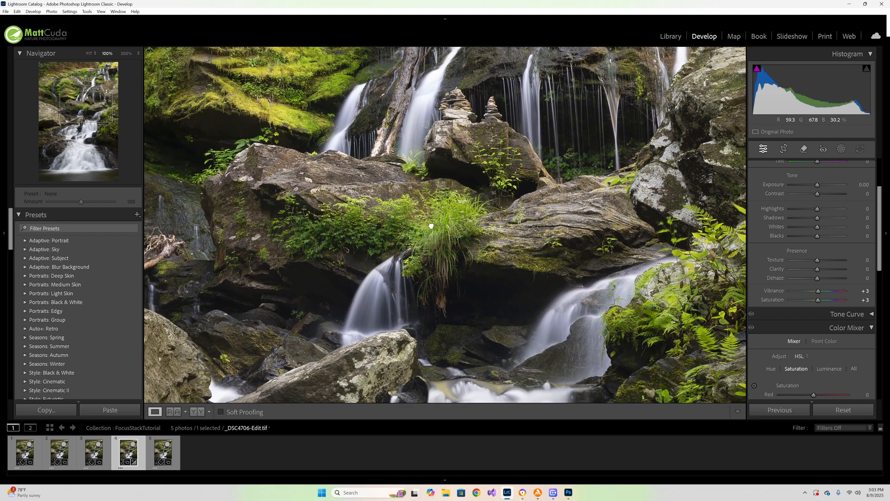
Raise Vibrance and Saturation to +3, check highlights, and bring up the new-mask choices.
click(86, 52)
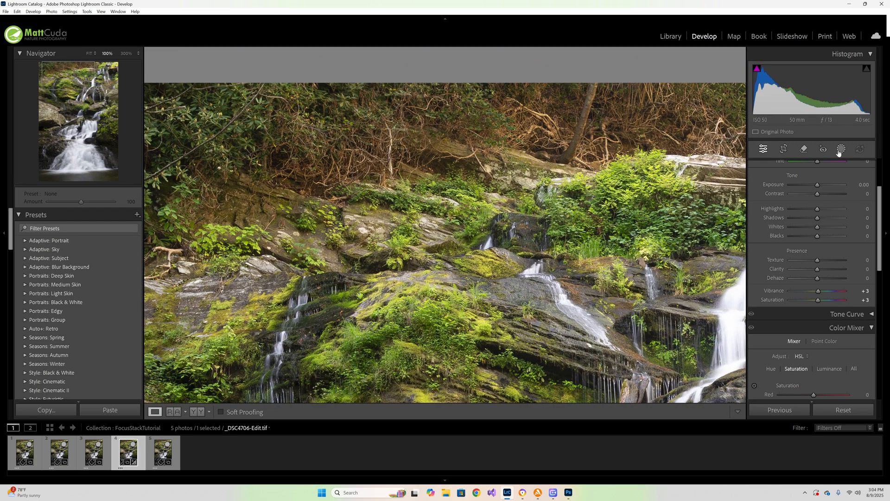
mouse_move(841, 148)
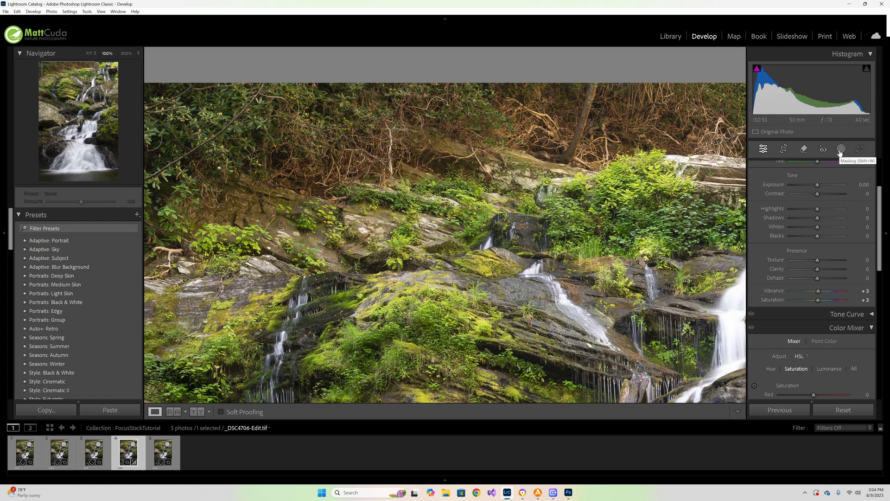
click(841, 148)
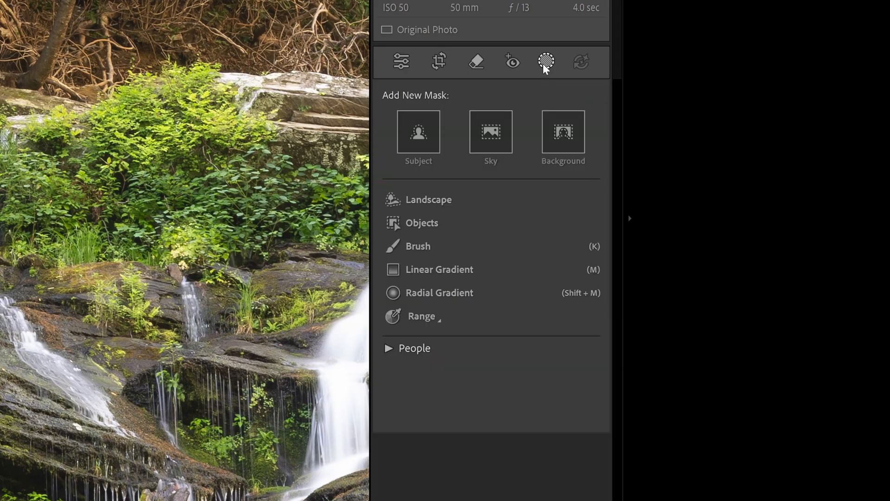
mouse_move(423, 246)
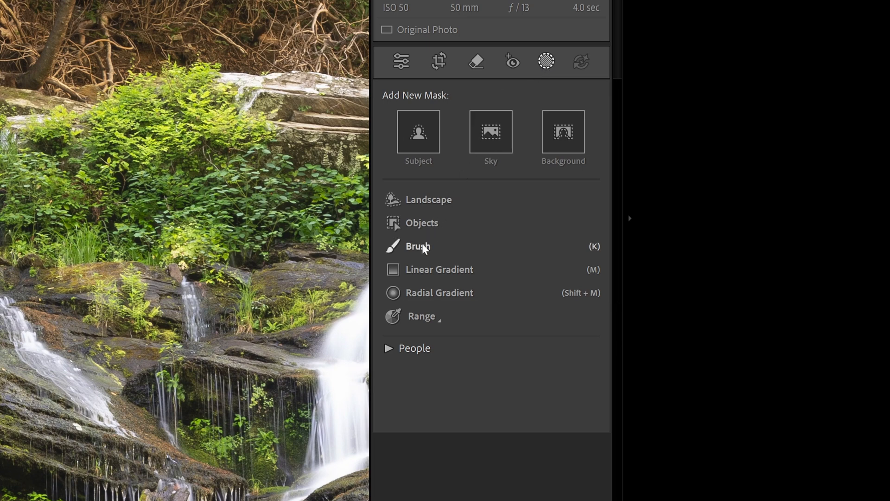
Brush a mask along the top edge and lower its Exposure to about -1.46.
click(418, 246)
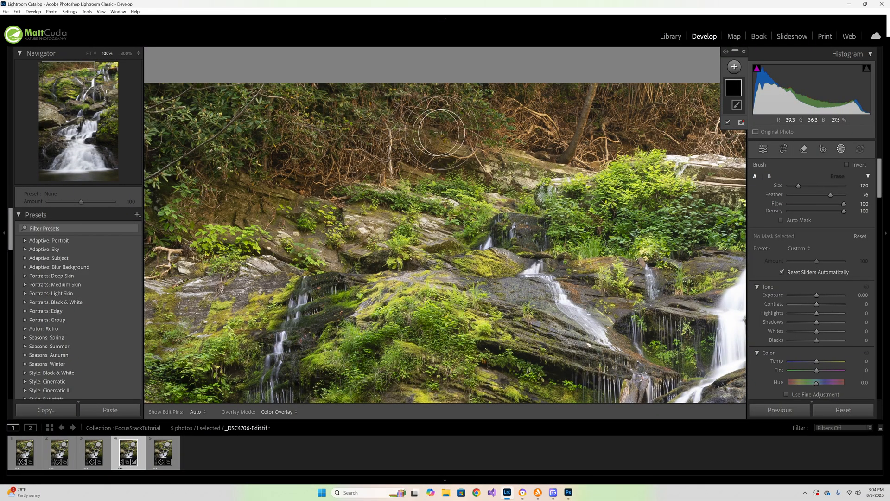
mouse_move(287, 122)
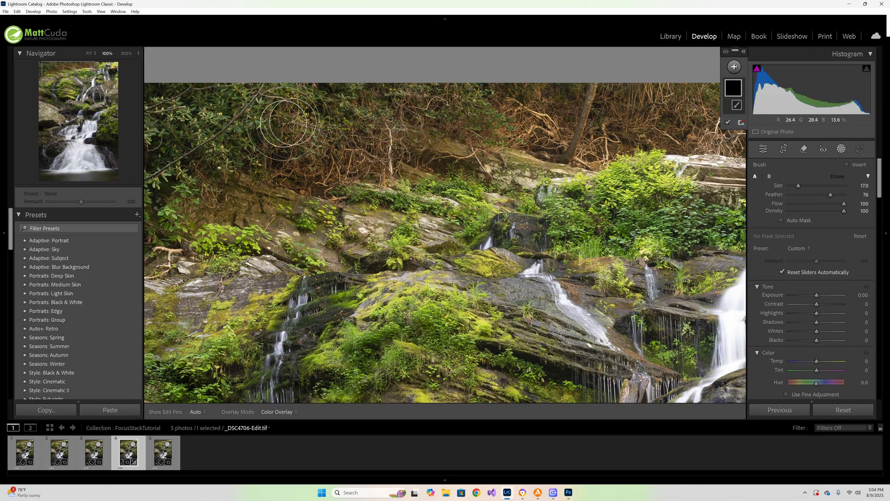
mouse_move(165, 108)
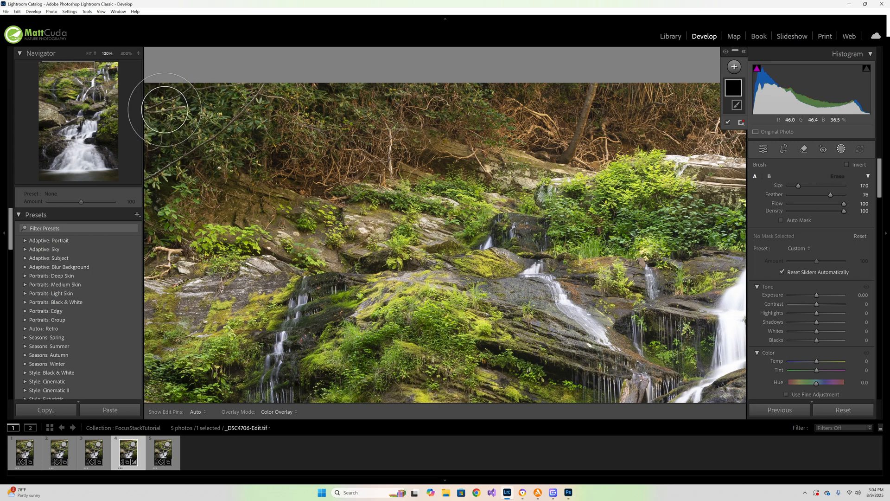
mouse_move(161, 130)
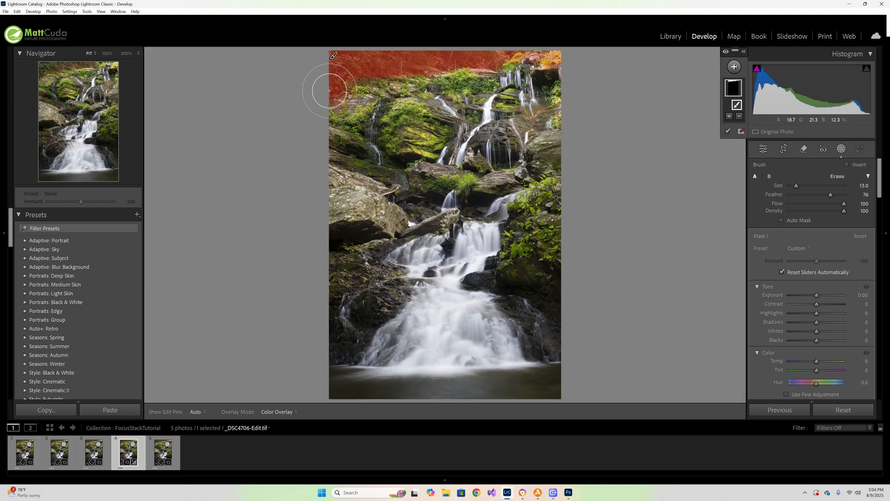
mouse_move(593, 212)
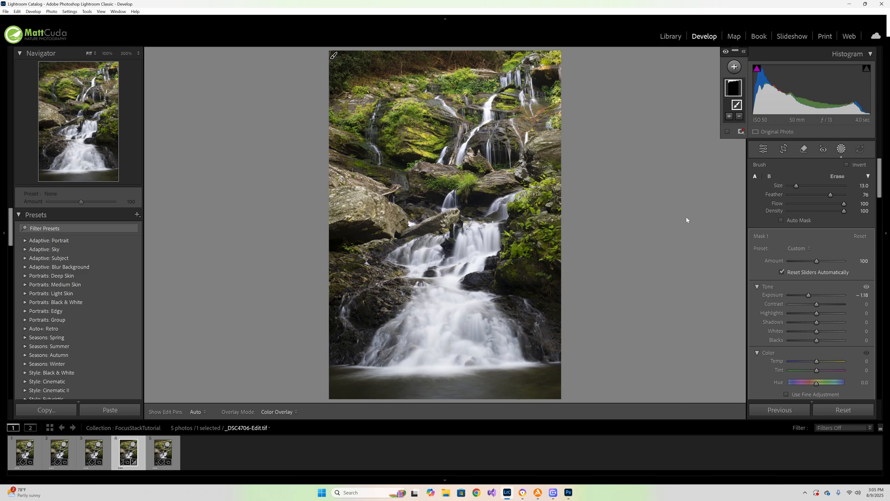
mouse_move(577, 142)
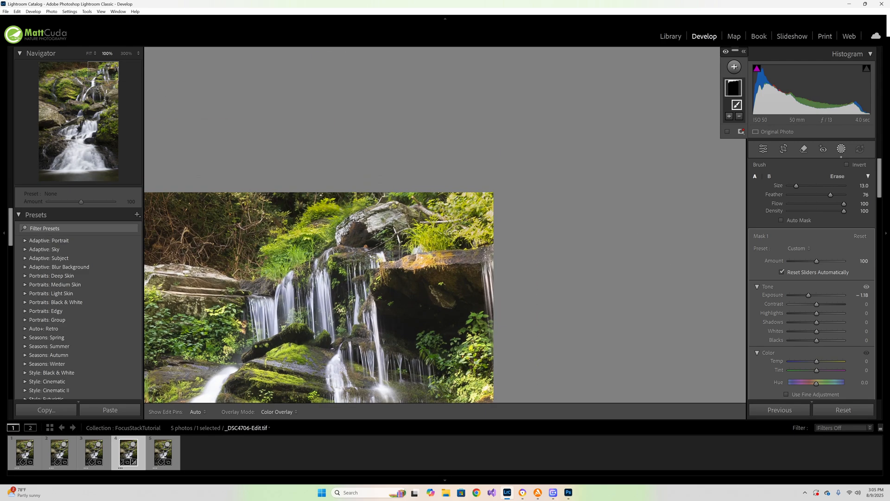
mouse_move(363, 204)
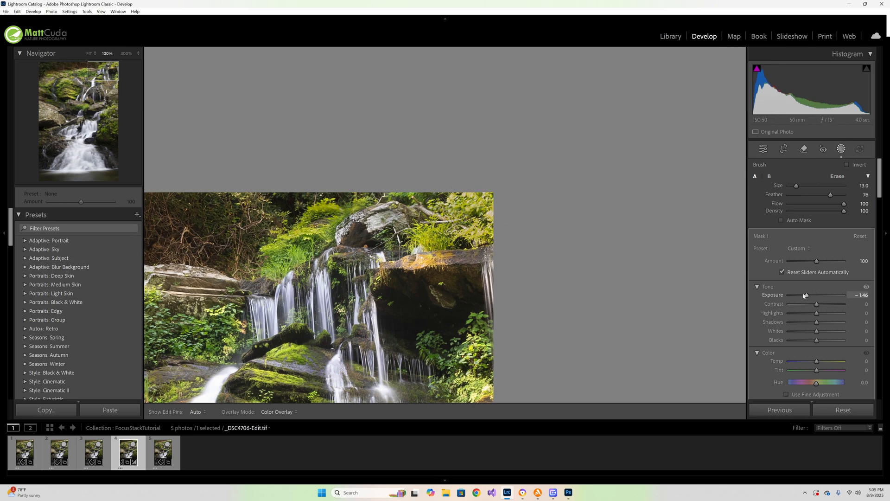
click(87, 53)
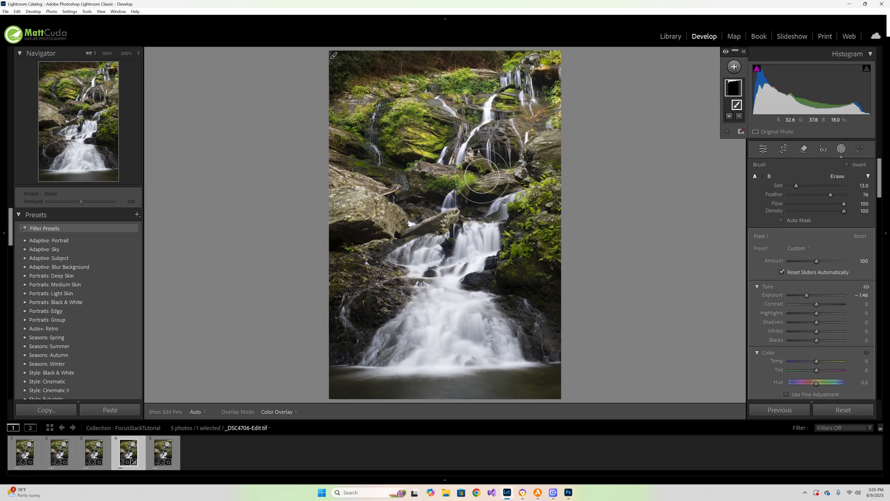
mouse_move(651, 235)
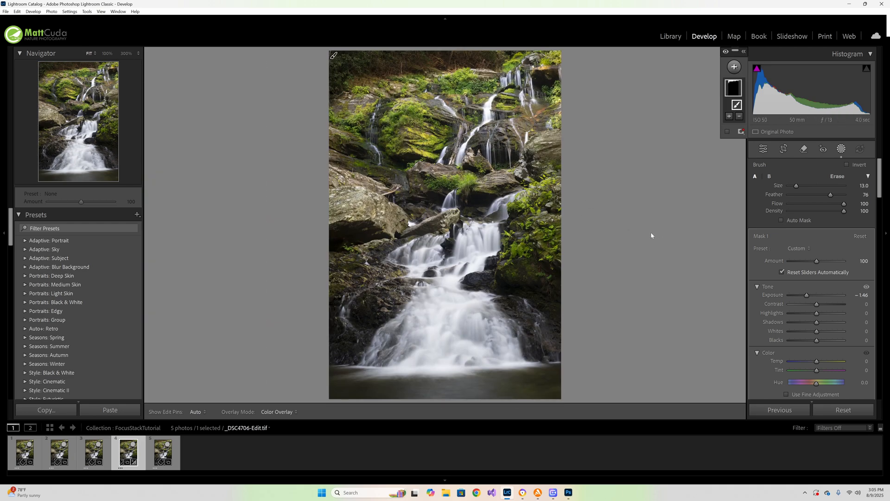